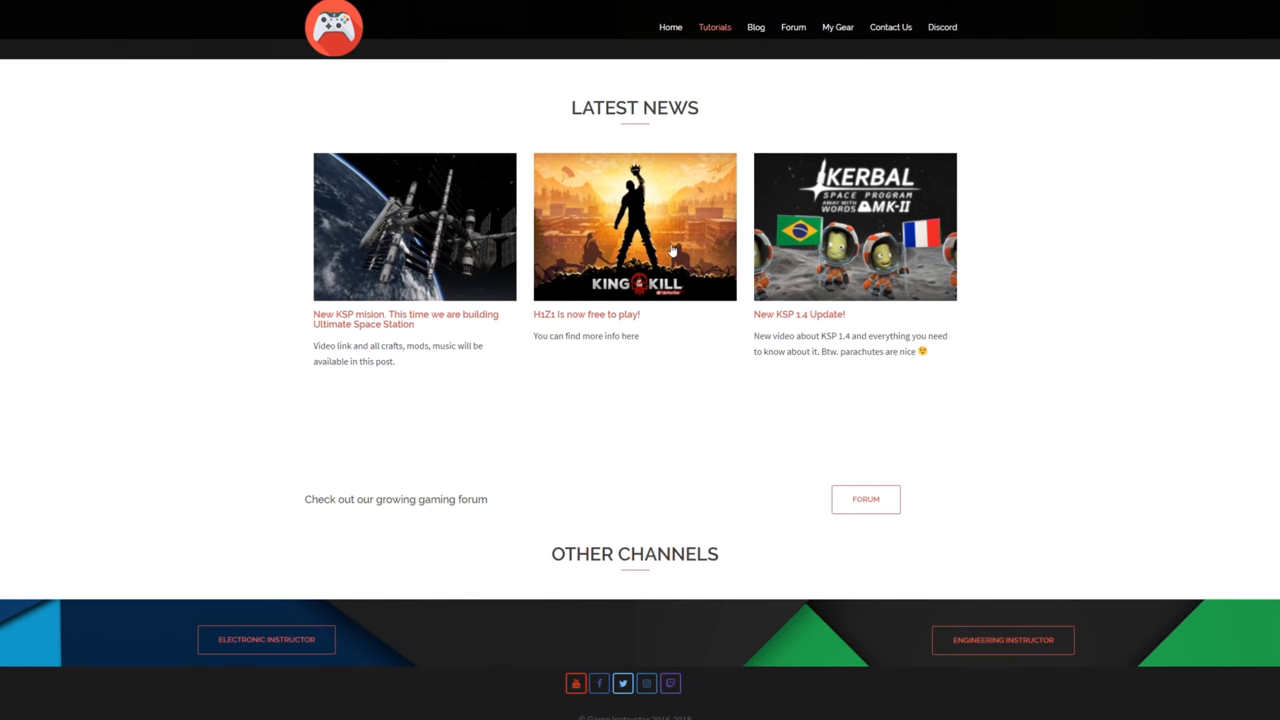
Filter Tutorials by KSP, enter the Graphic Mods KSP 1.3.1 guide and reach its mod links
click(714, 27)
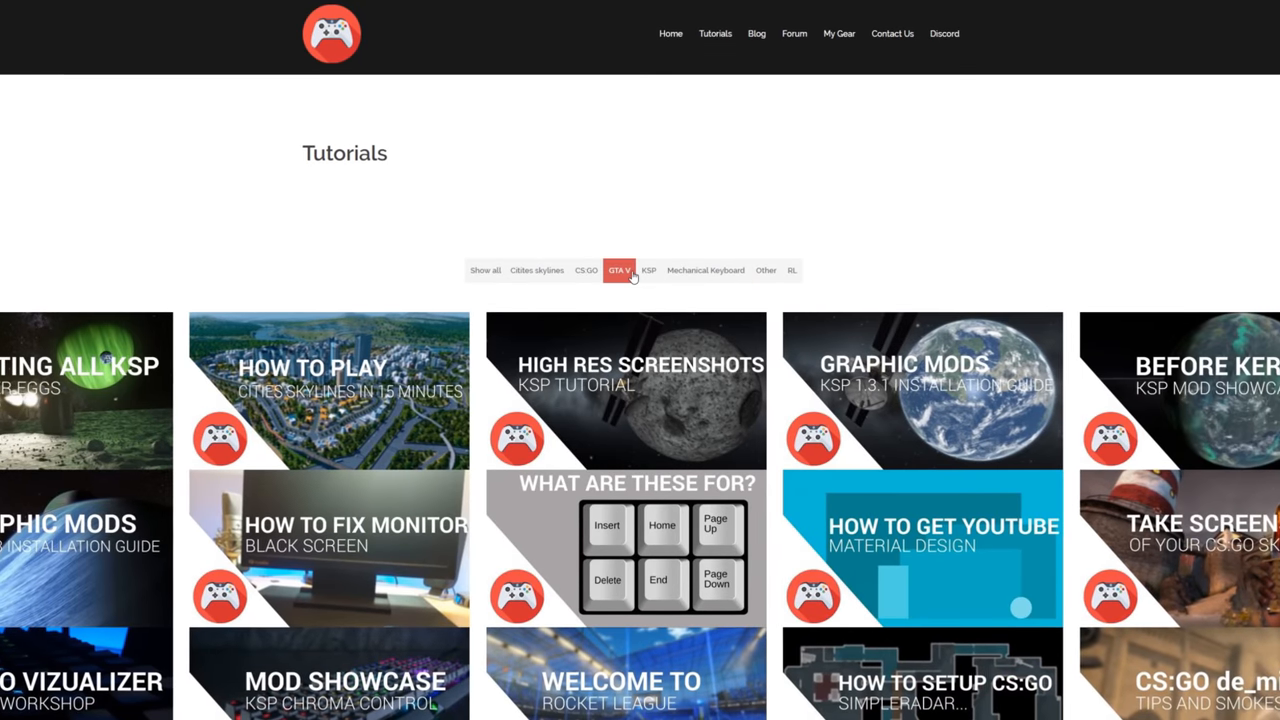
click(648, 270)
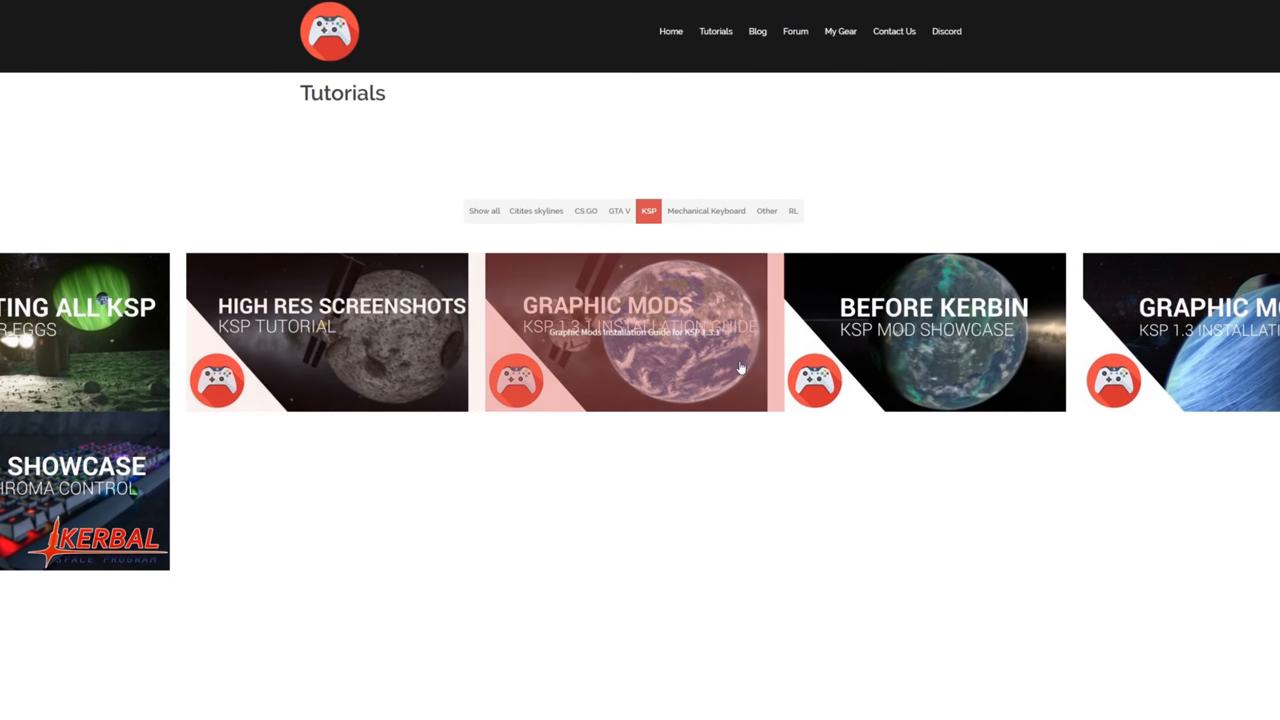
click(632, 331)
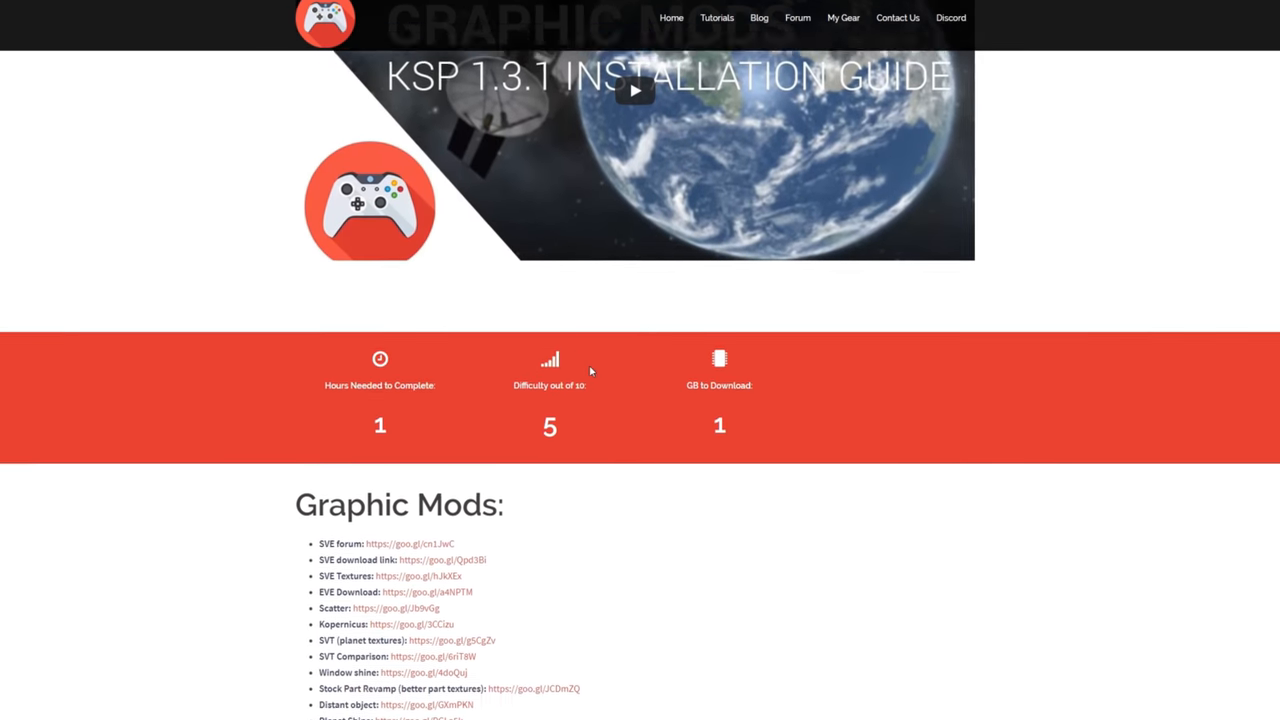
scroll(down, 3)
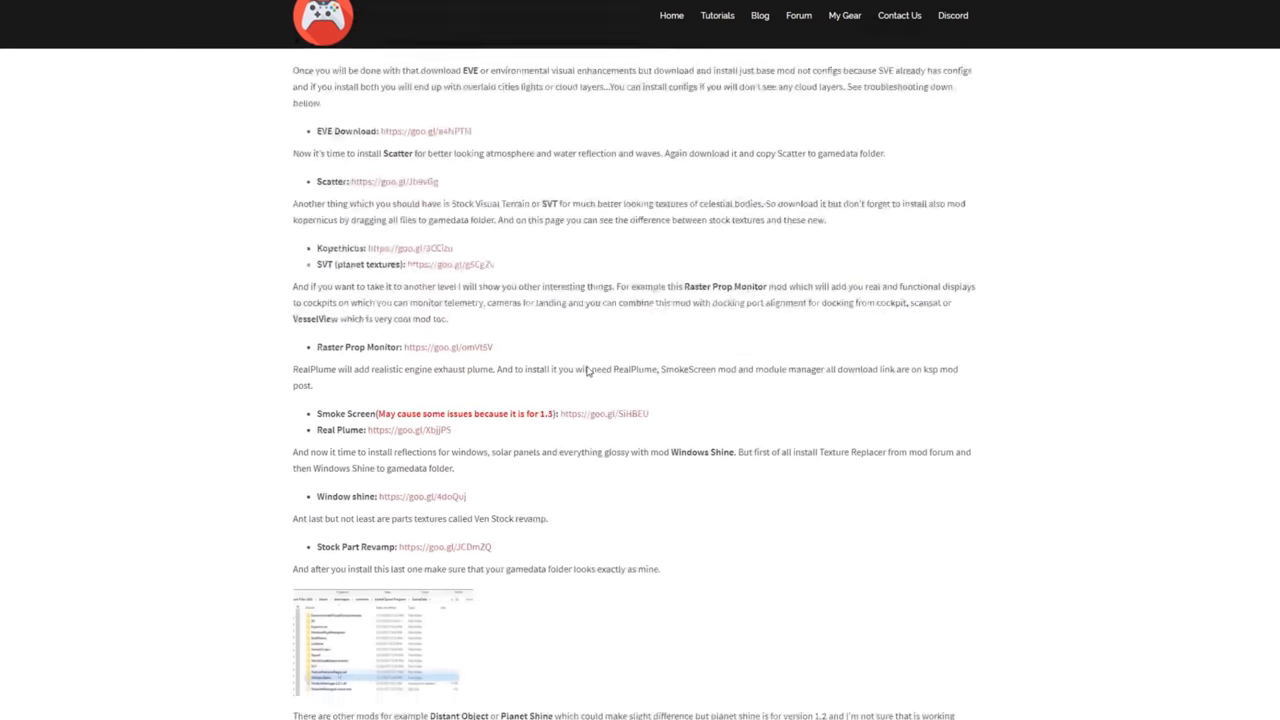
scroll(down, 3)
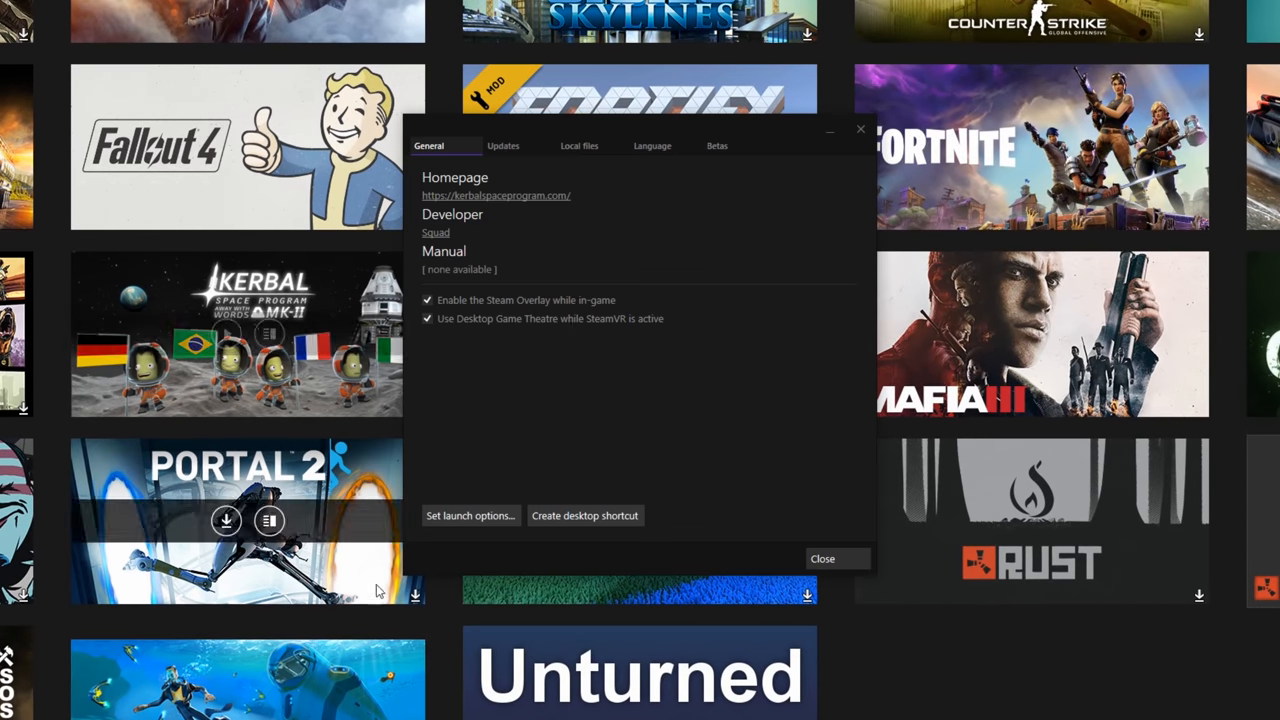
From the Local files settings, browse to Kerbal Space Program's installation folder
click(578, 145)
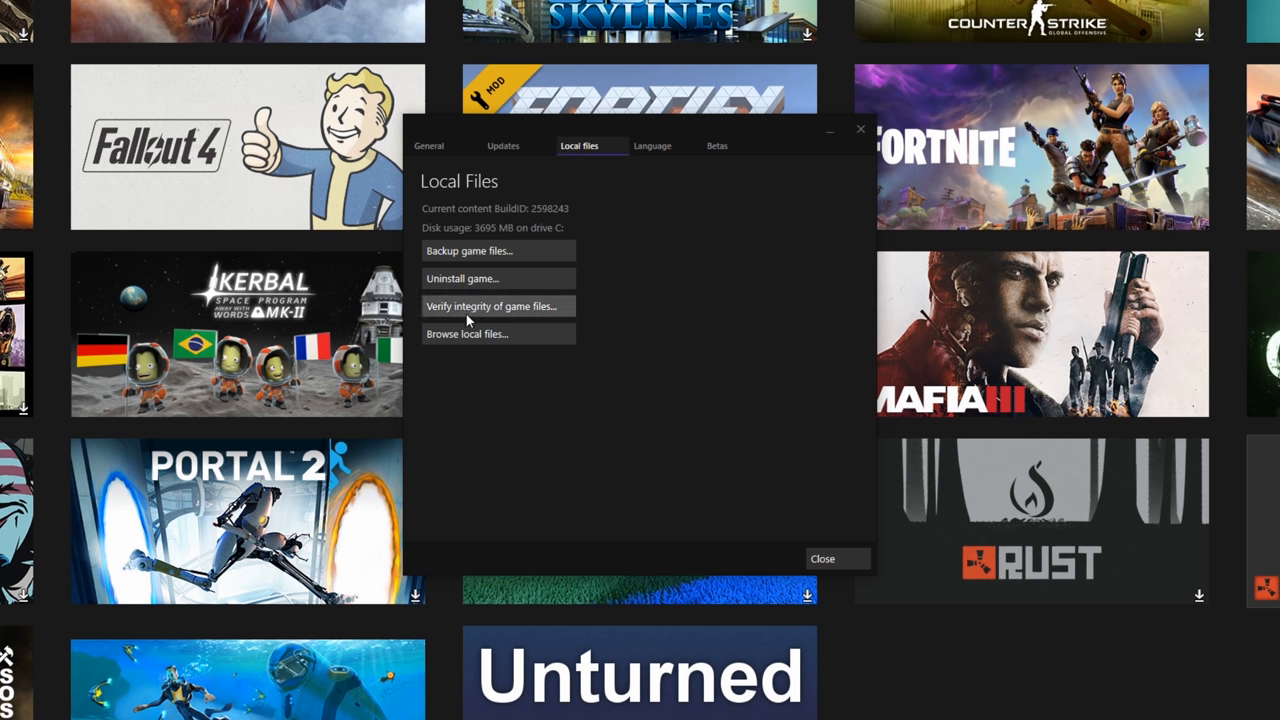
click(467, 334)
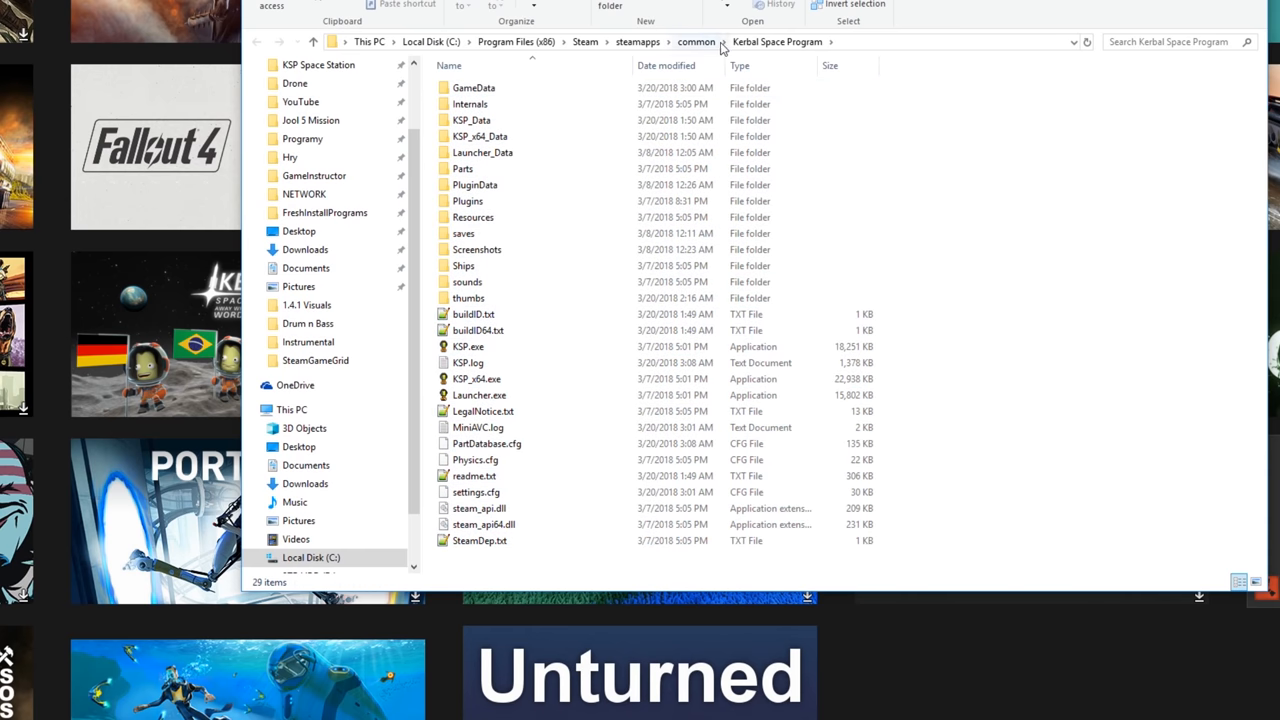
Navigate up to common and into Kerbal Space Program 1.4.1 DLC's Kerbal Space Program folder
click(696, 41)
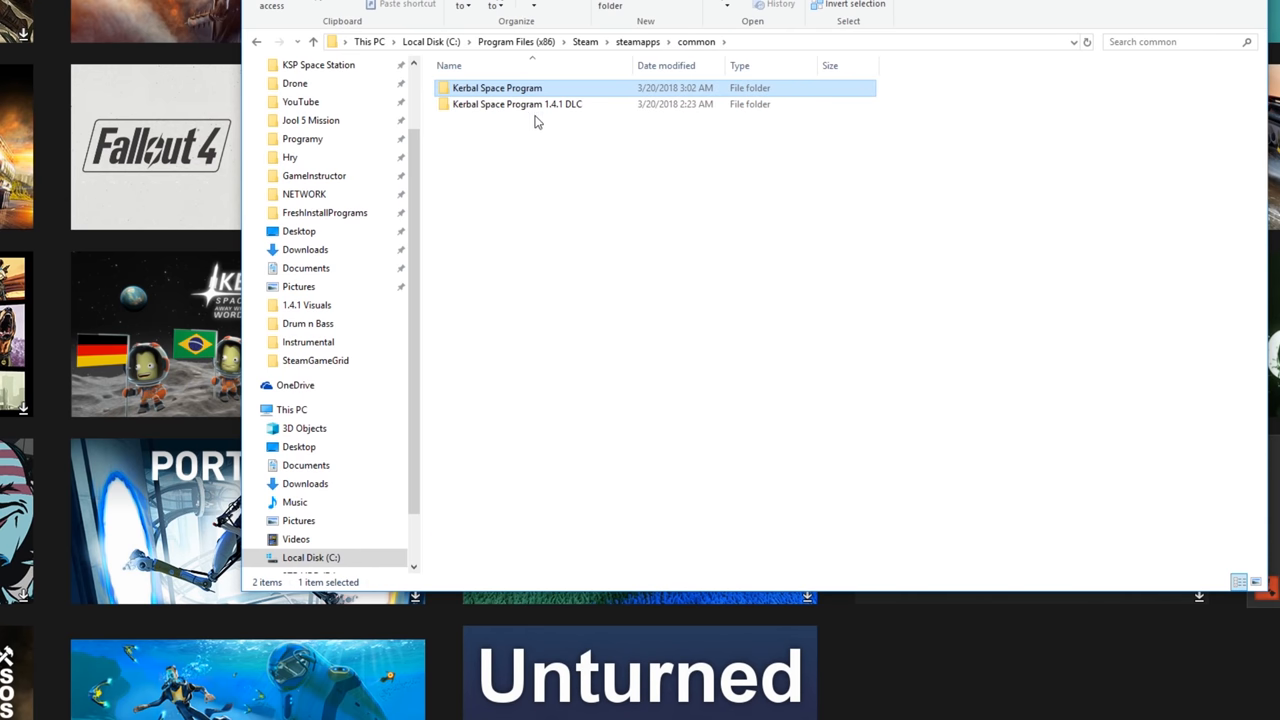
double_click(517, 104)
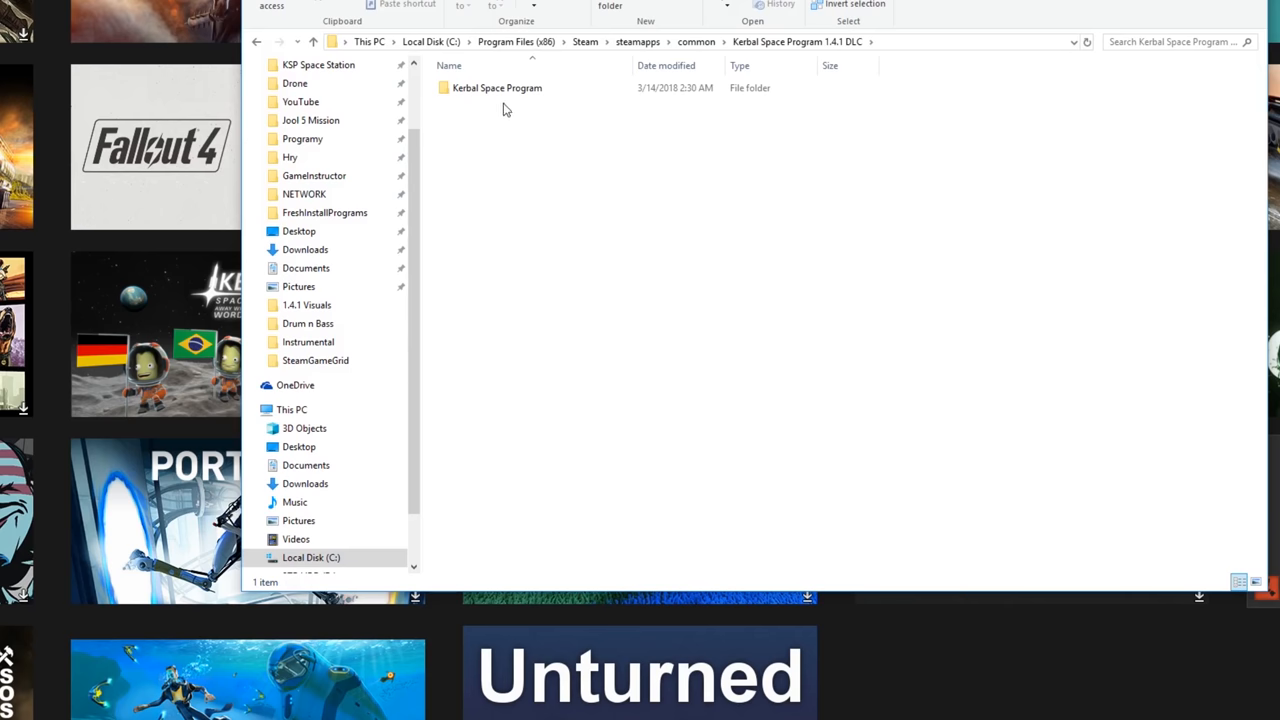
double_click(497, 87)
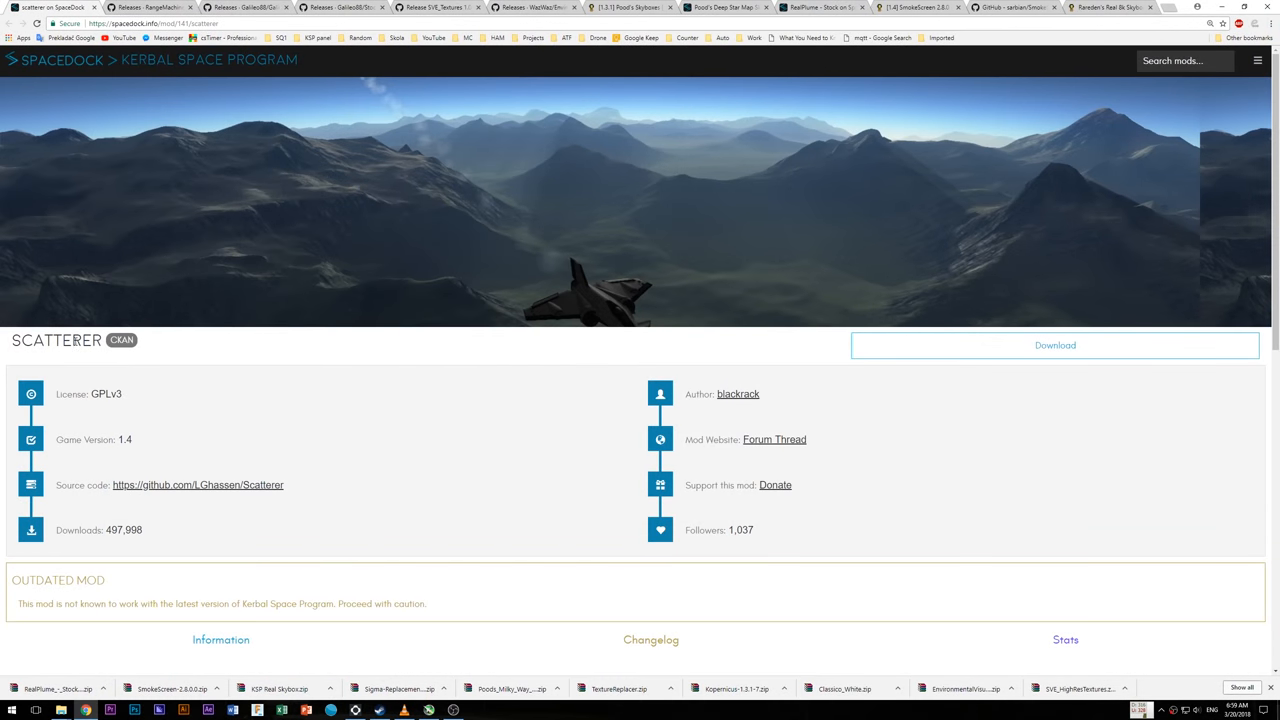
Scroll the Scatterer mod page down to its Features and Installation sections
scroll(down, 3)
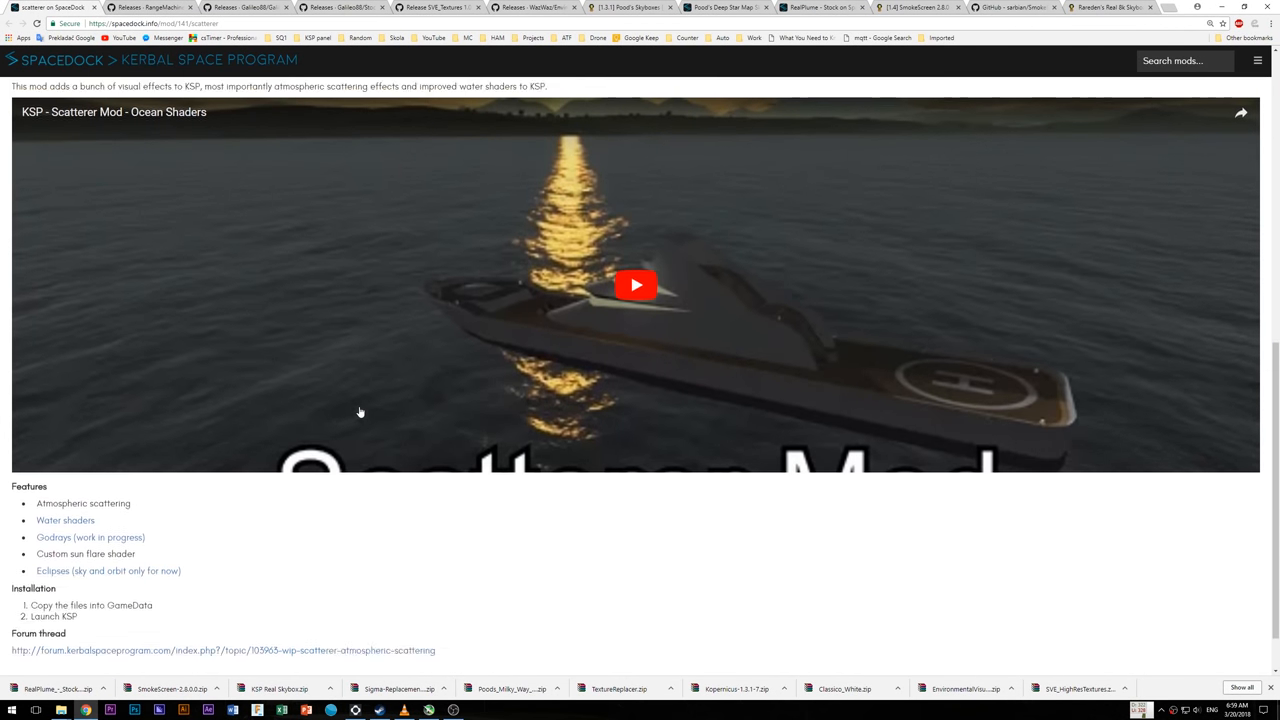
scroll(down, 3)
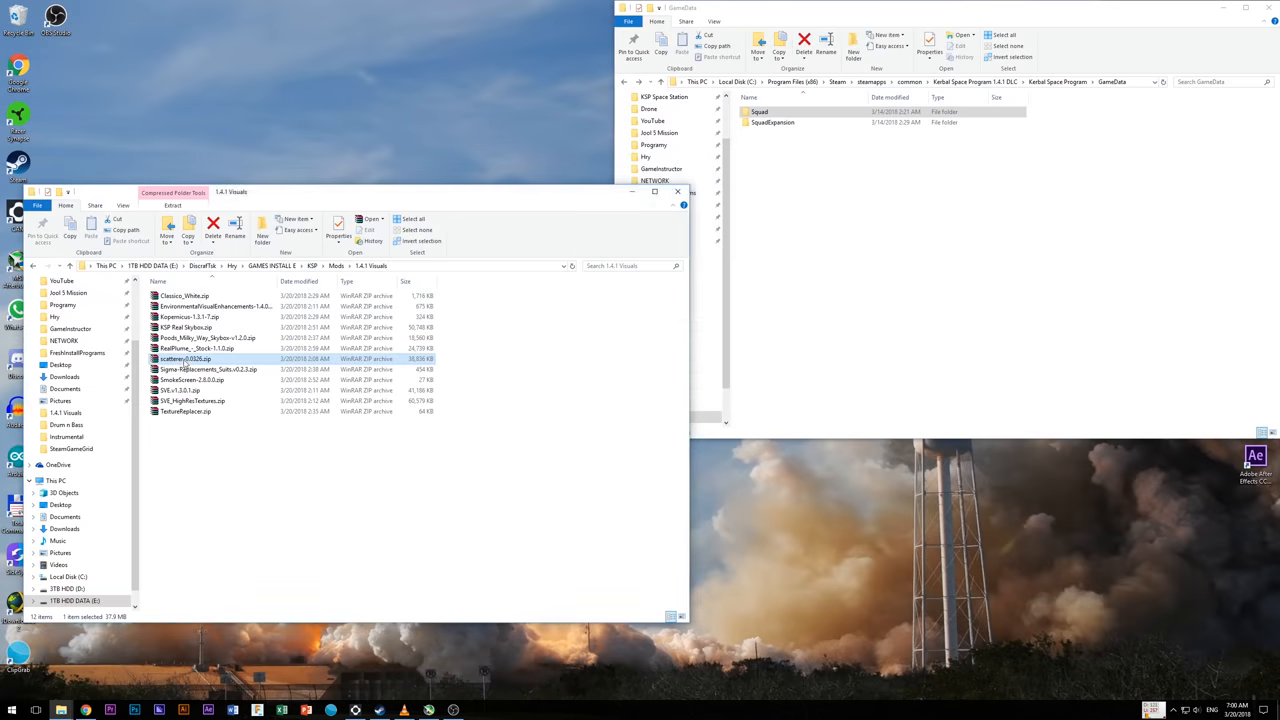
Enter scatterer-0.0326.zip's GameData and select the scatterer folder for the game's GameData
double_click(184, 358)
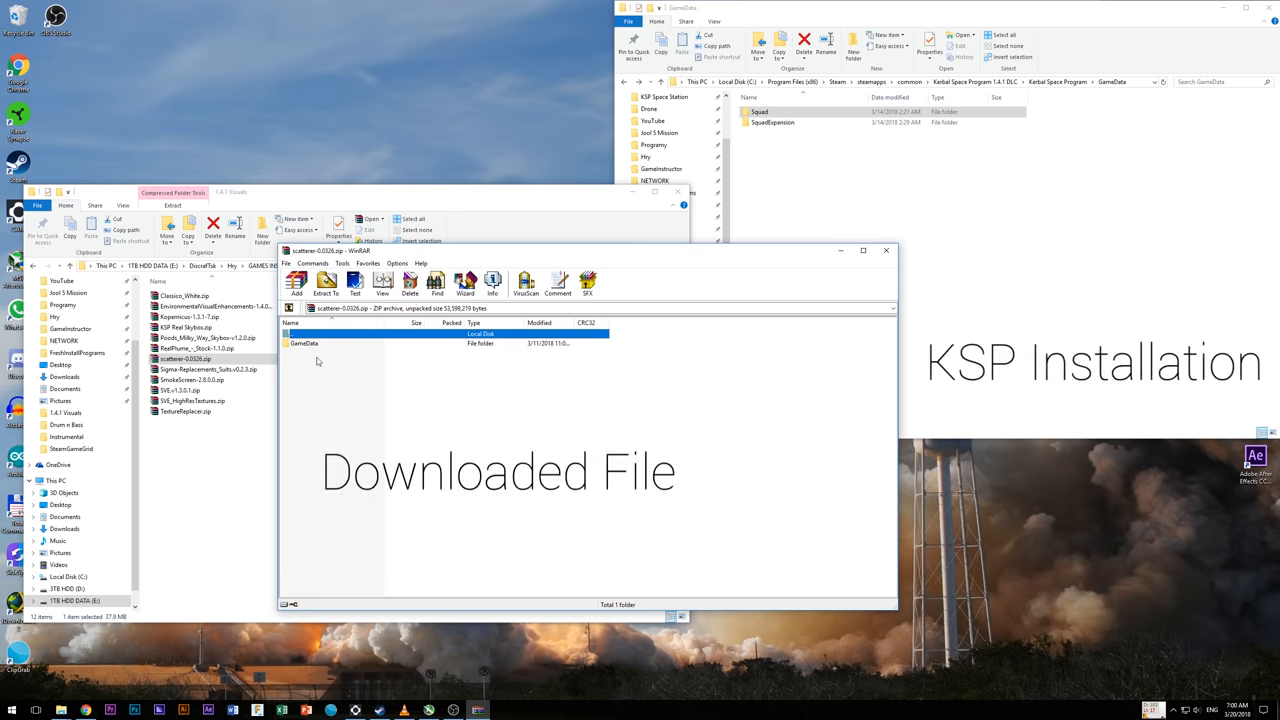
double_click(305, 343)
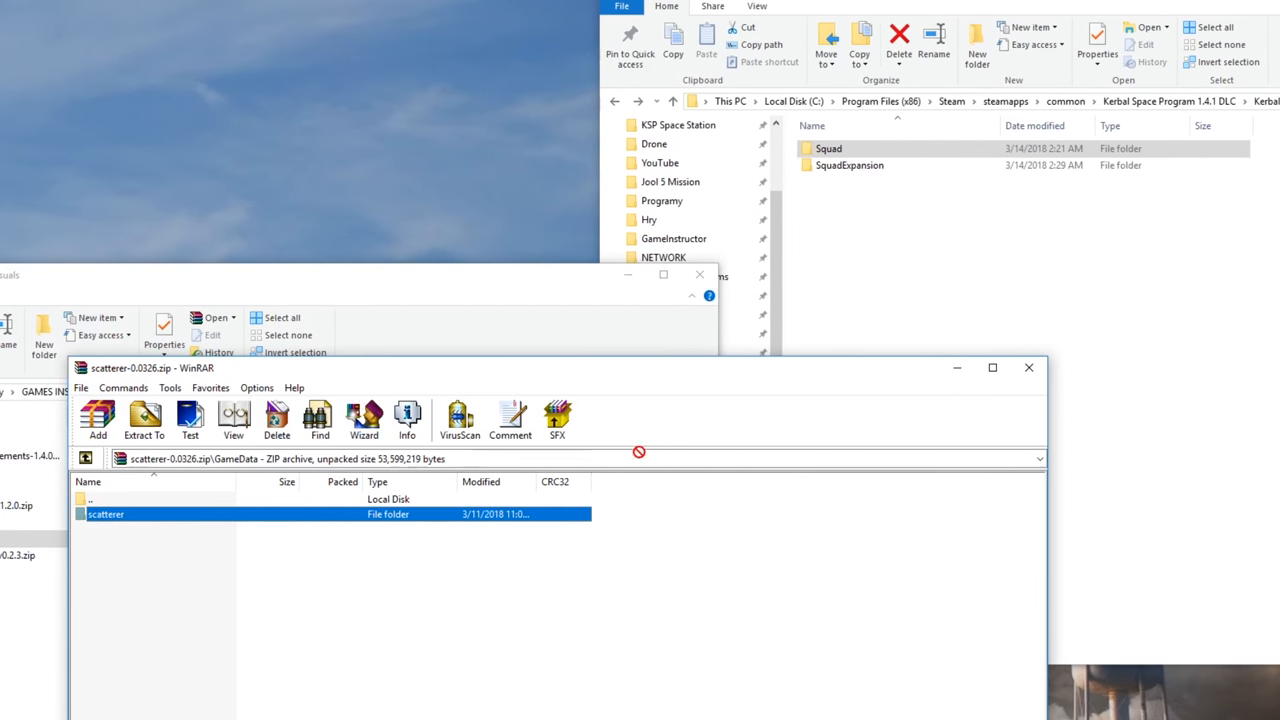
click(144, 420)
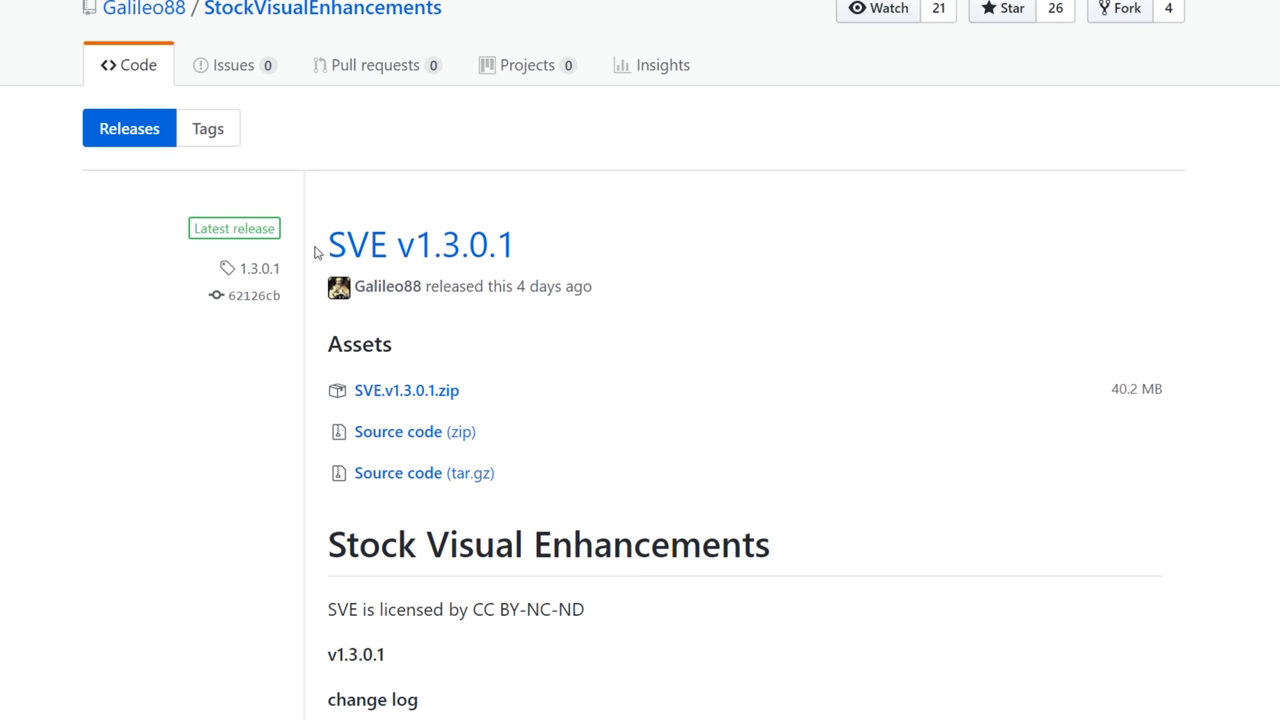
Scroll through the SVE releases and select the EnvironmentalVisualEnhancements-1.4.0.1.zip asset
scroll(down, 3)
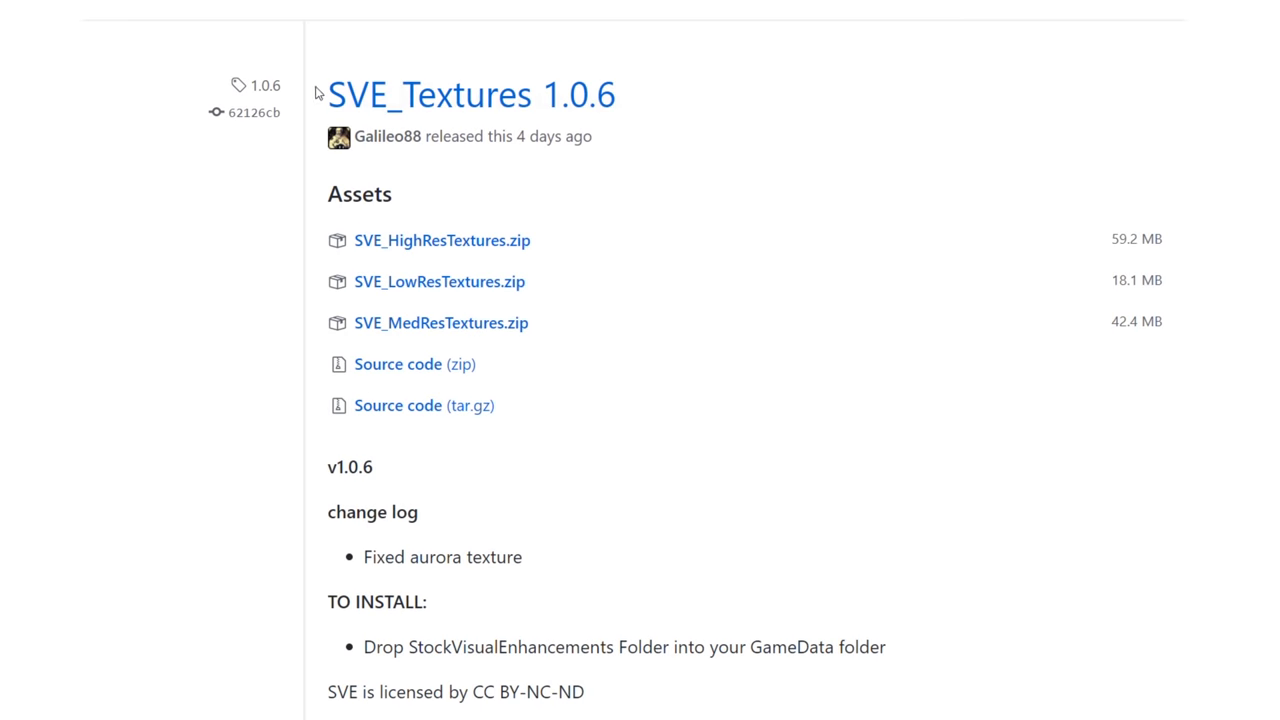
mouse_move(557, 328)
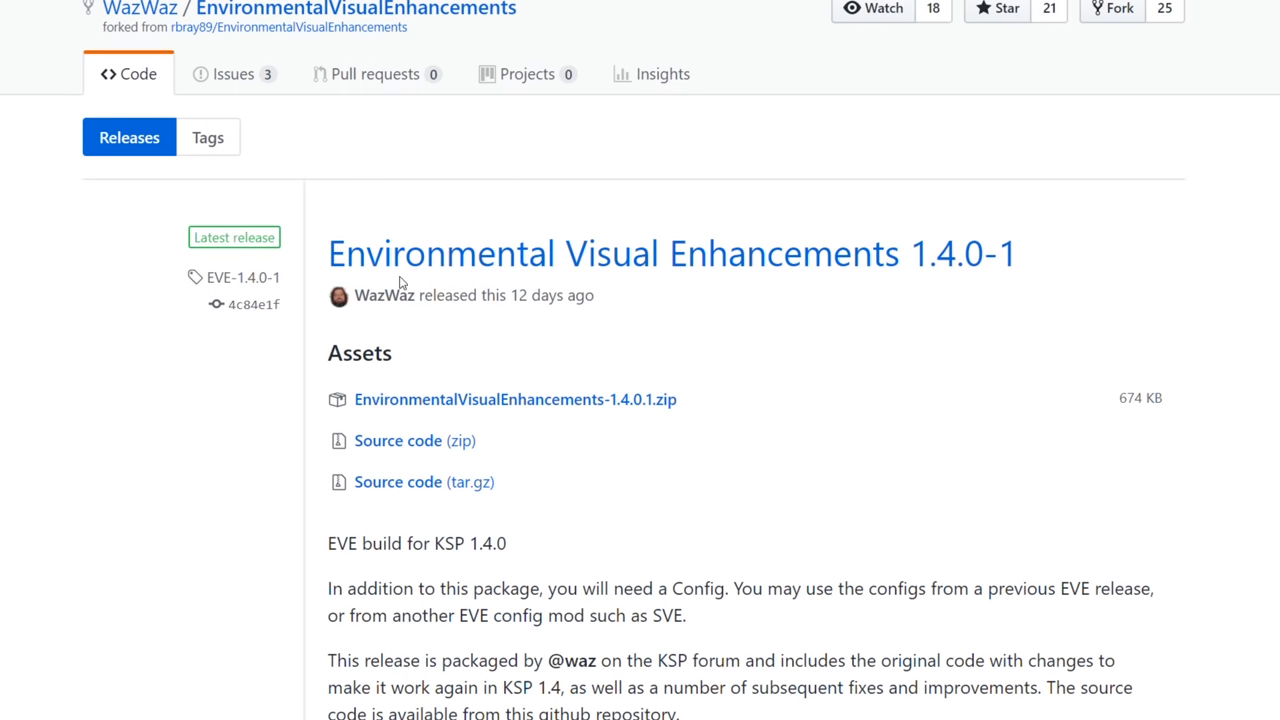
scroll(down, 3)
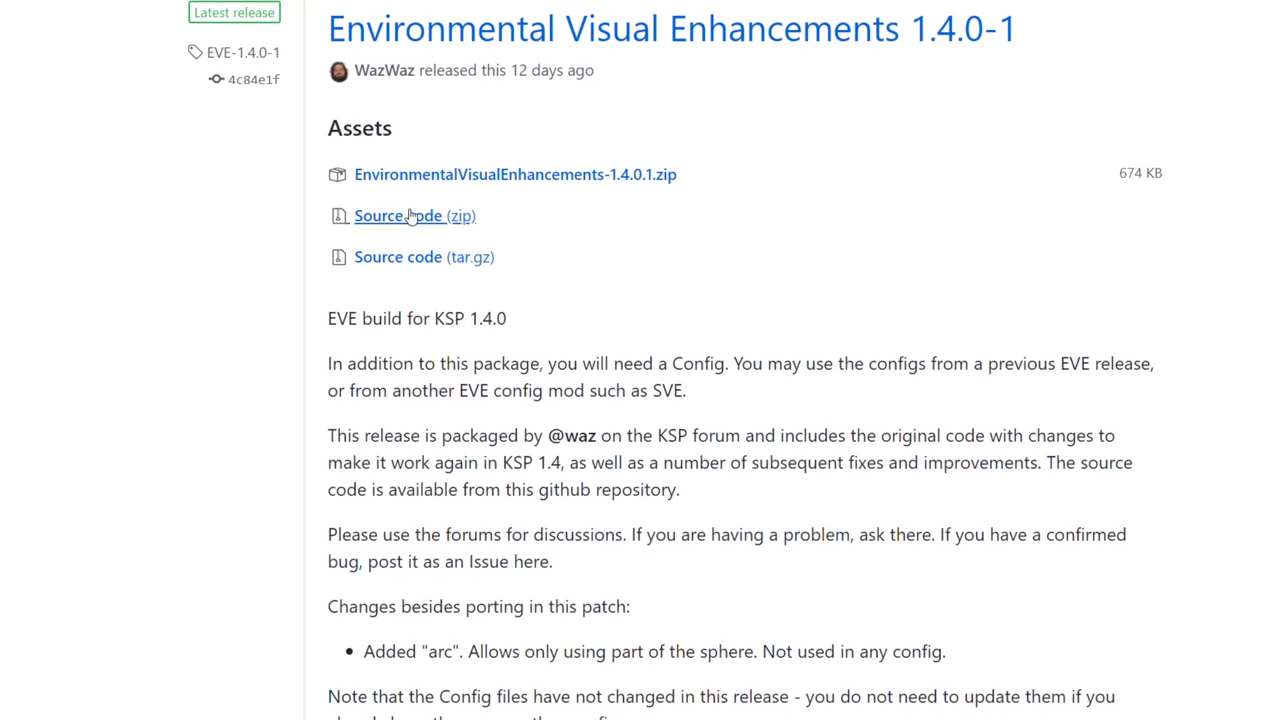
scroll(down, 3)
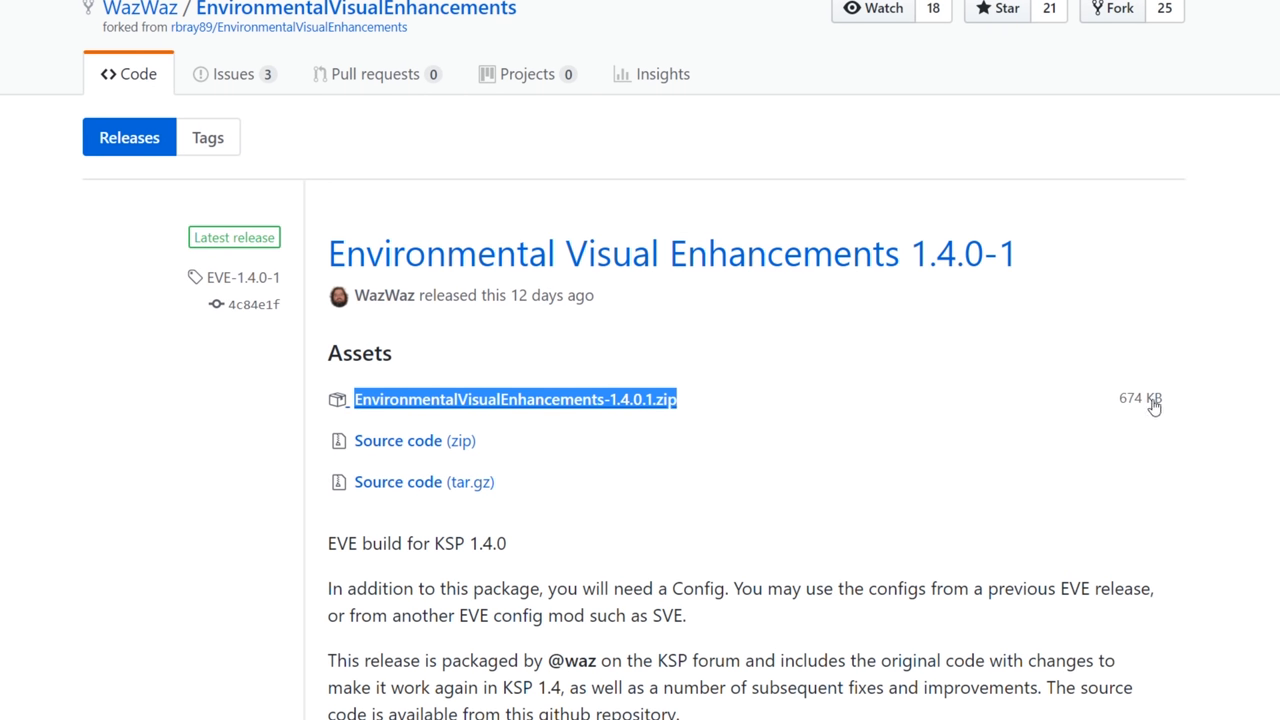
click(514, 399)
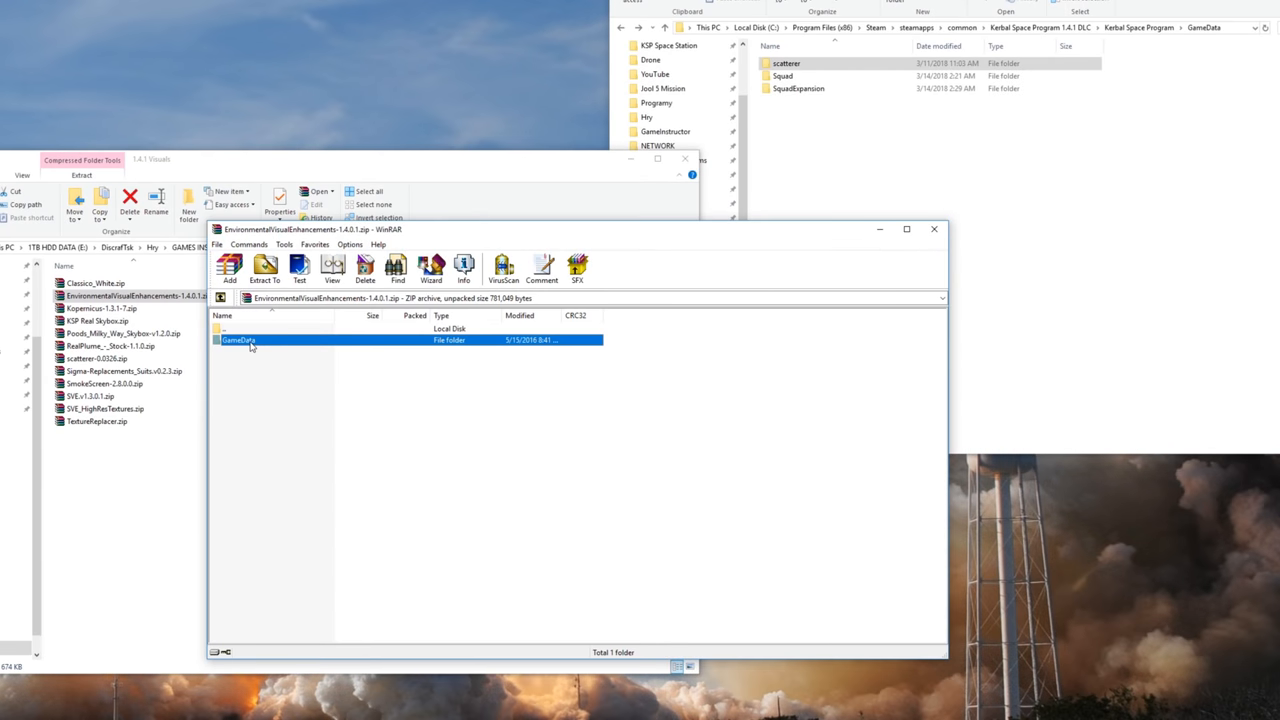
Select EnvironmentalVisualEnhancements and StockVisualEnhancements from the EVE, SVE and high-res textures archives' GameData
double_click(240, 340)
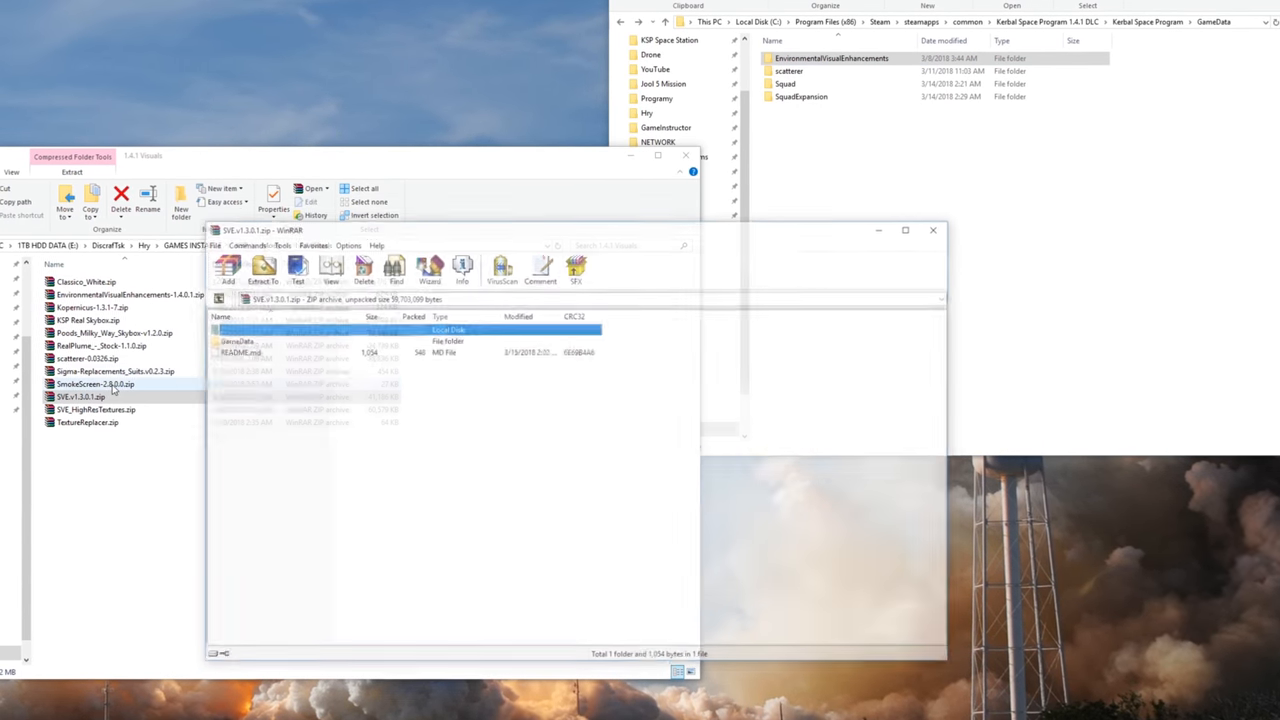
double_click(240, 341)
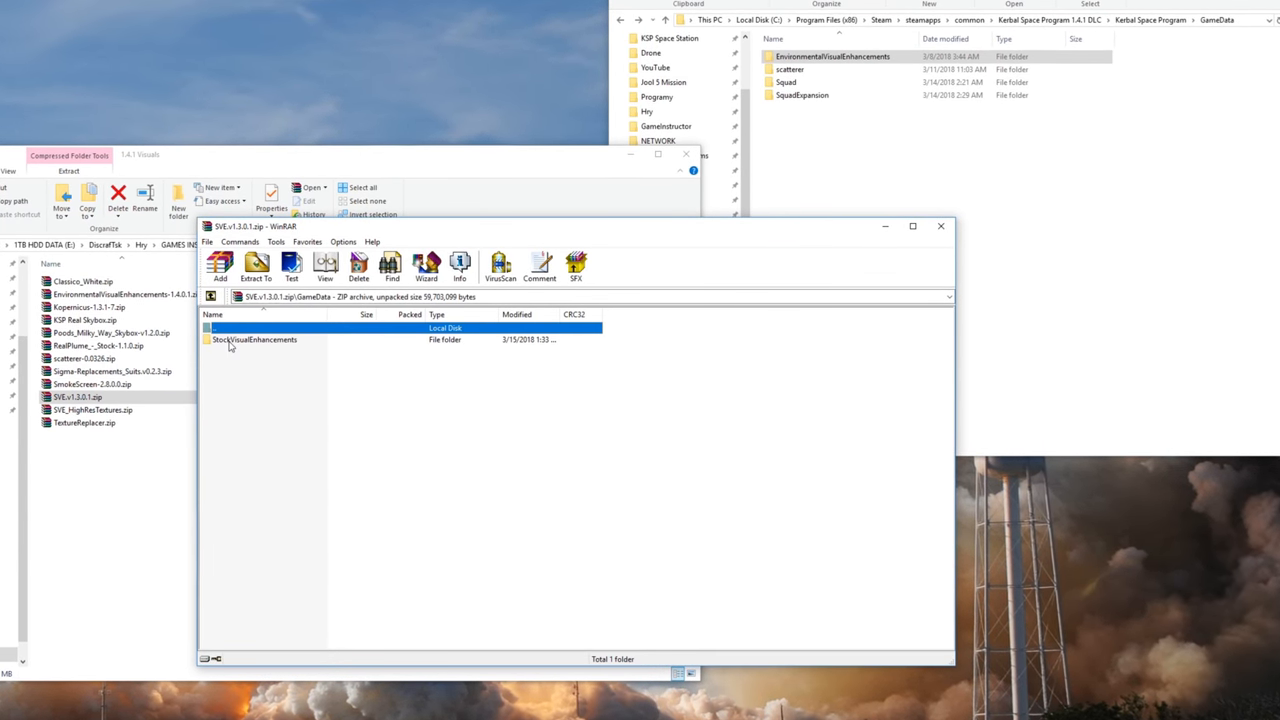
click(255, 265)
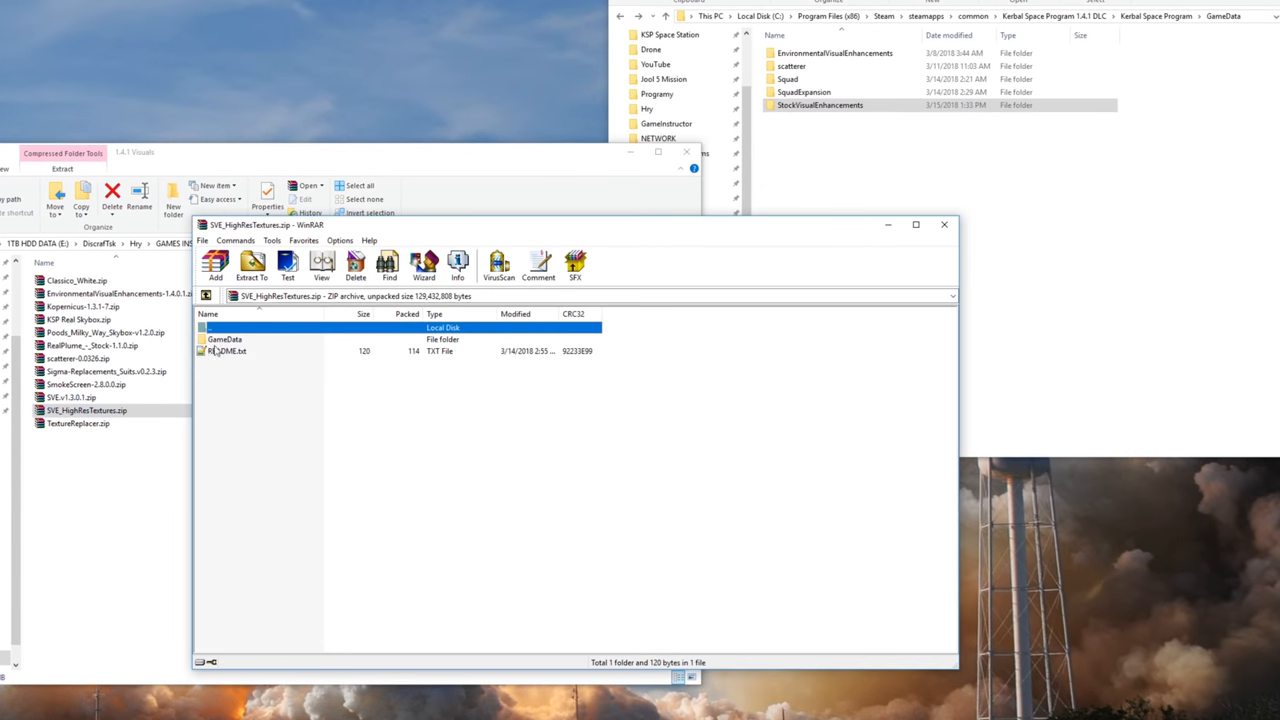
double_click(224, 339)
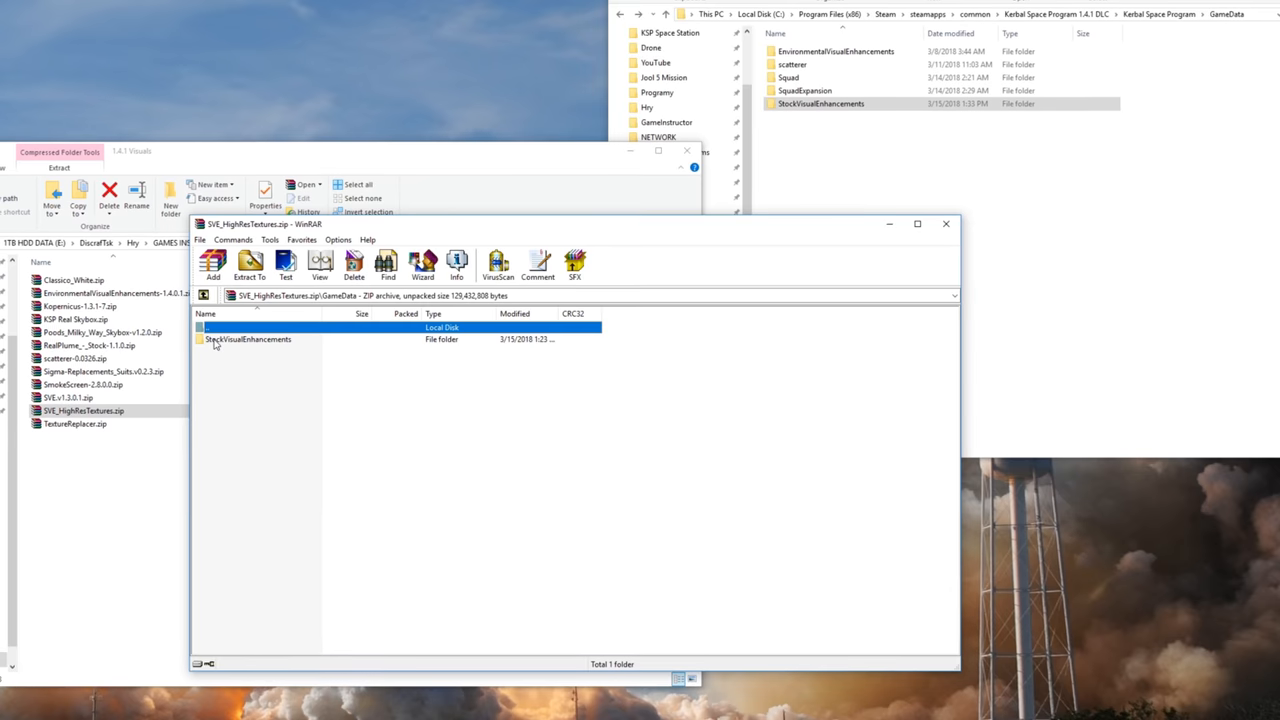
click(247, 263)
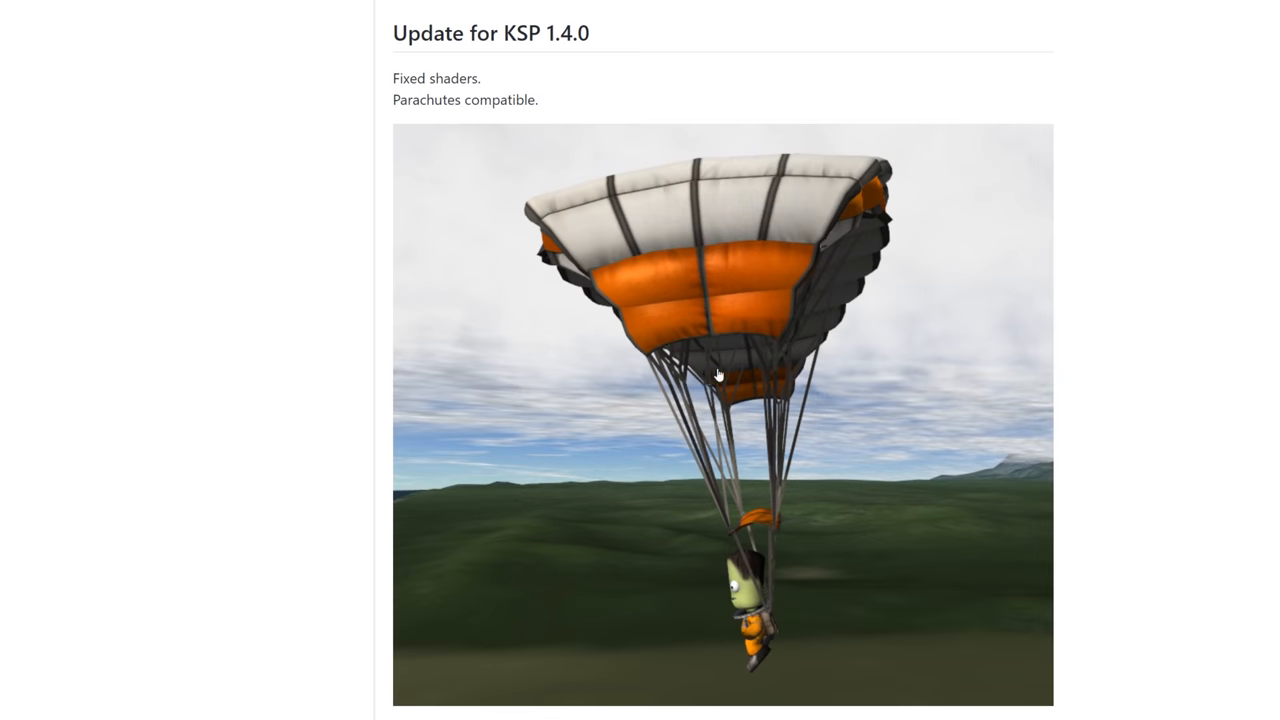
Scroll the TextureReplacer releases to the v2.7.0 latest release for KSP 1.4.0
scroll(down, 3)
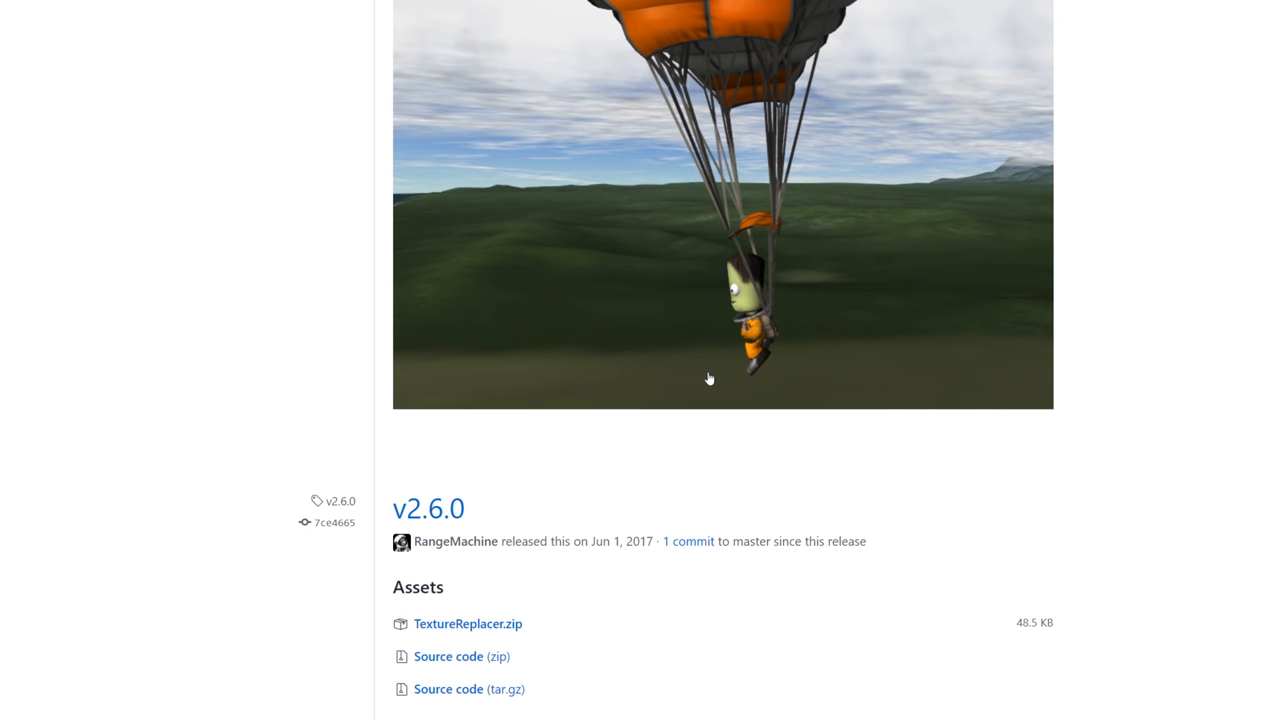
scroll(up, 3)
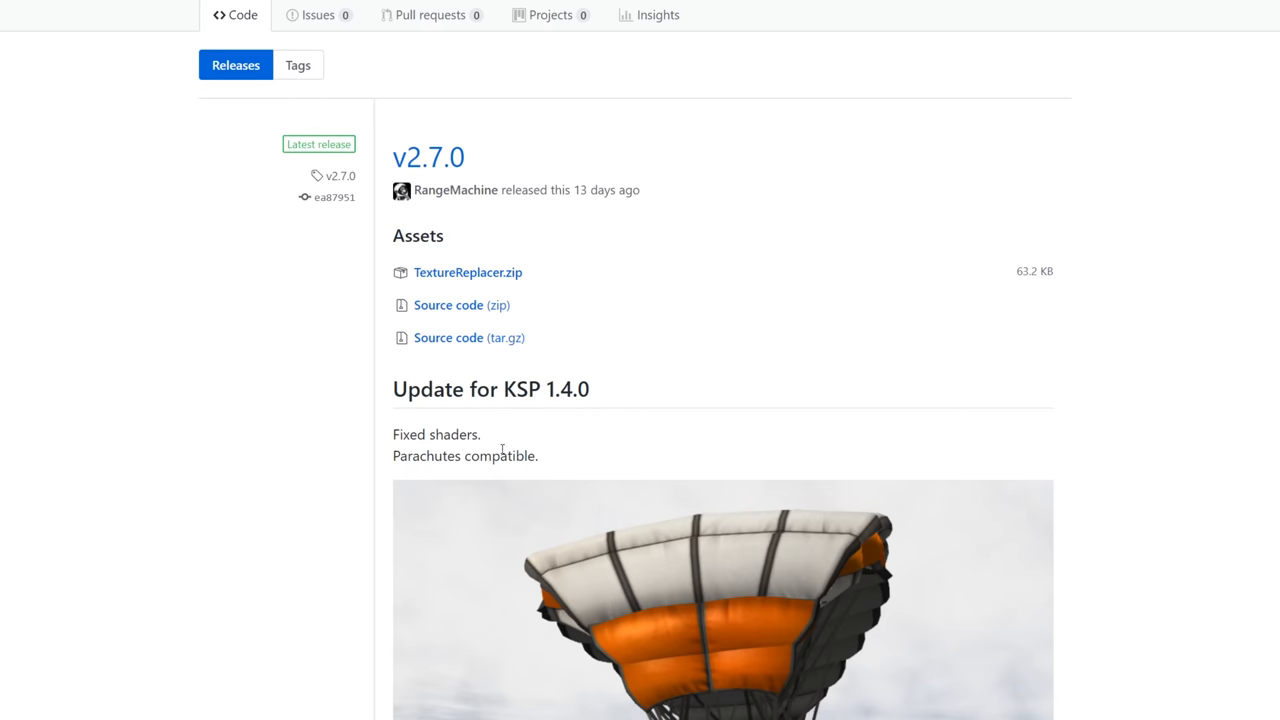
scroll(down, 3)
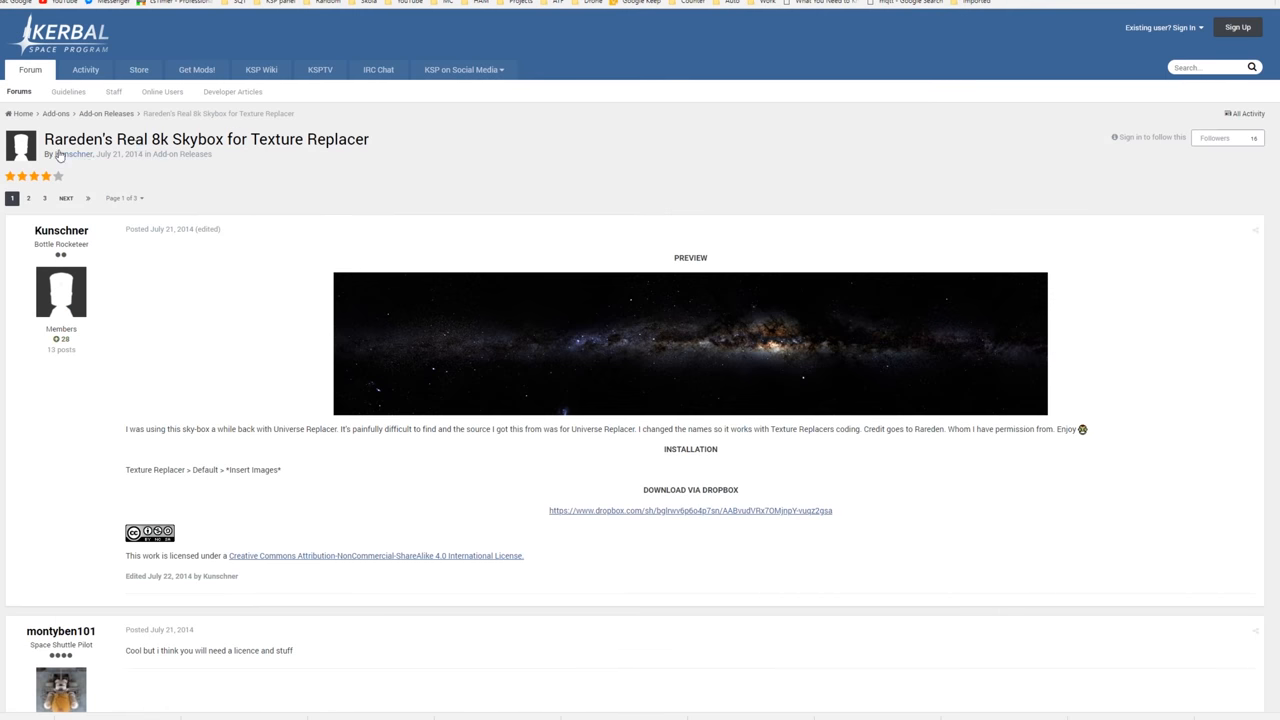
Highlight the Rareden's Real 8k Skybox for Texture Replacer thread title
triple_click(206, 139)
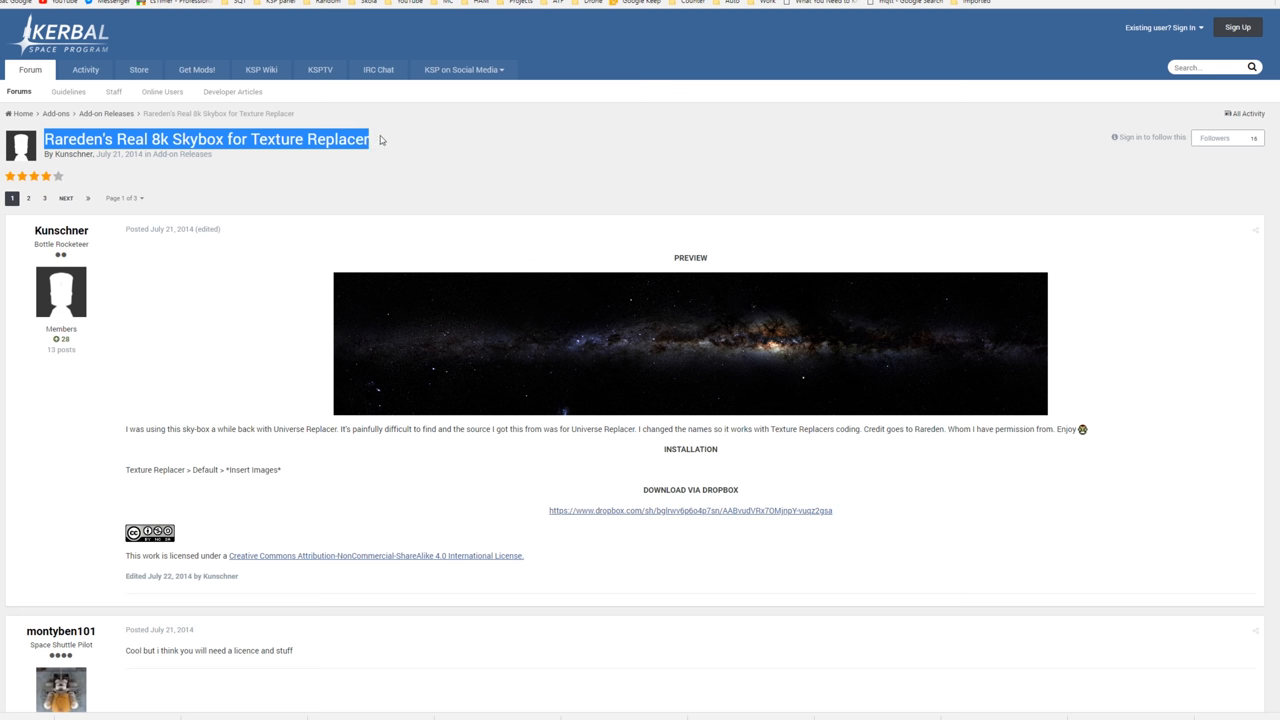
mouse_move(337, 165)
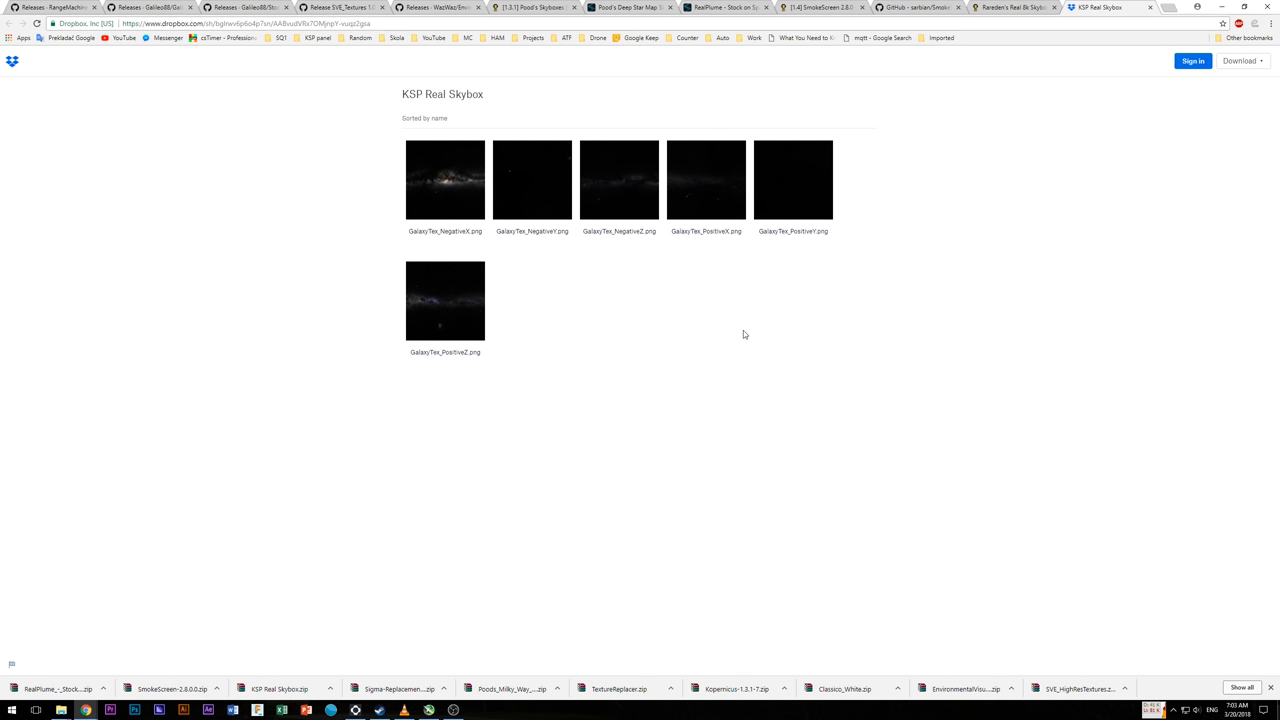
Download the KSP Real Skybox folder from Dropbox as a direct zip download
click(1240, 61)
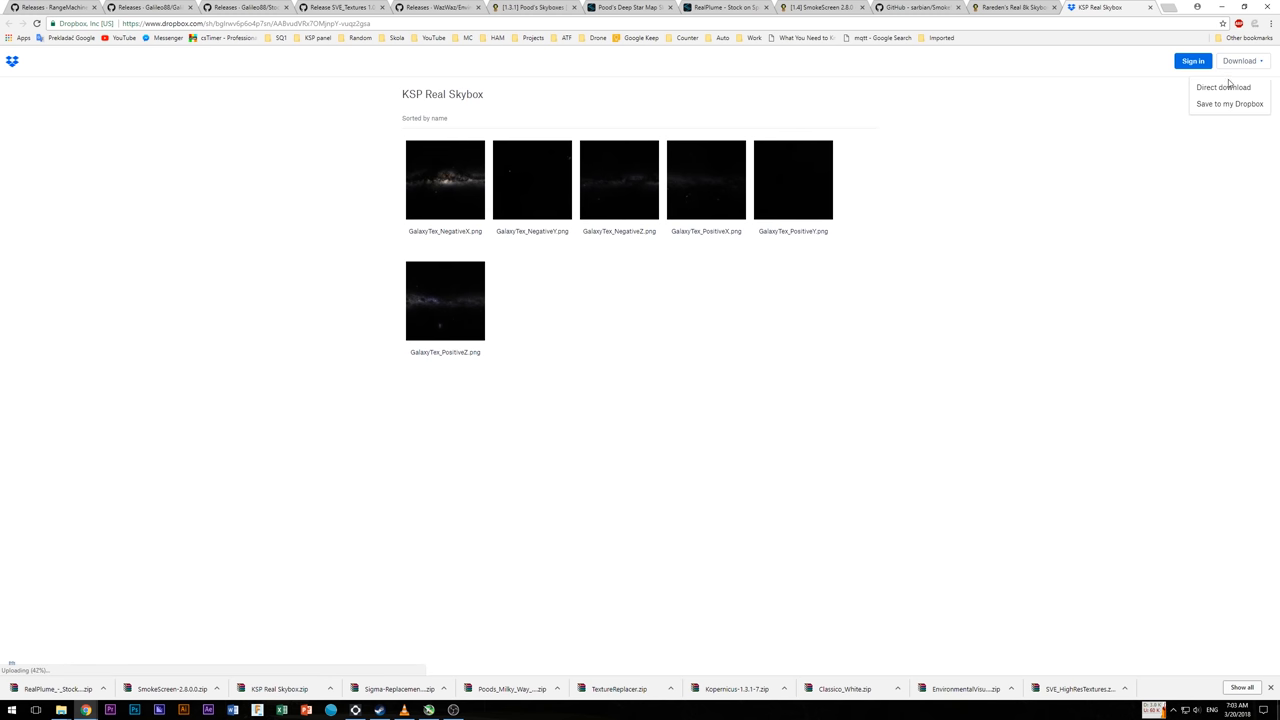
click(1223, 87)
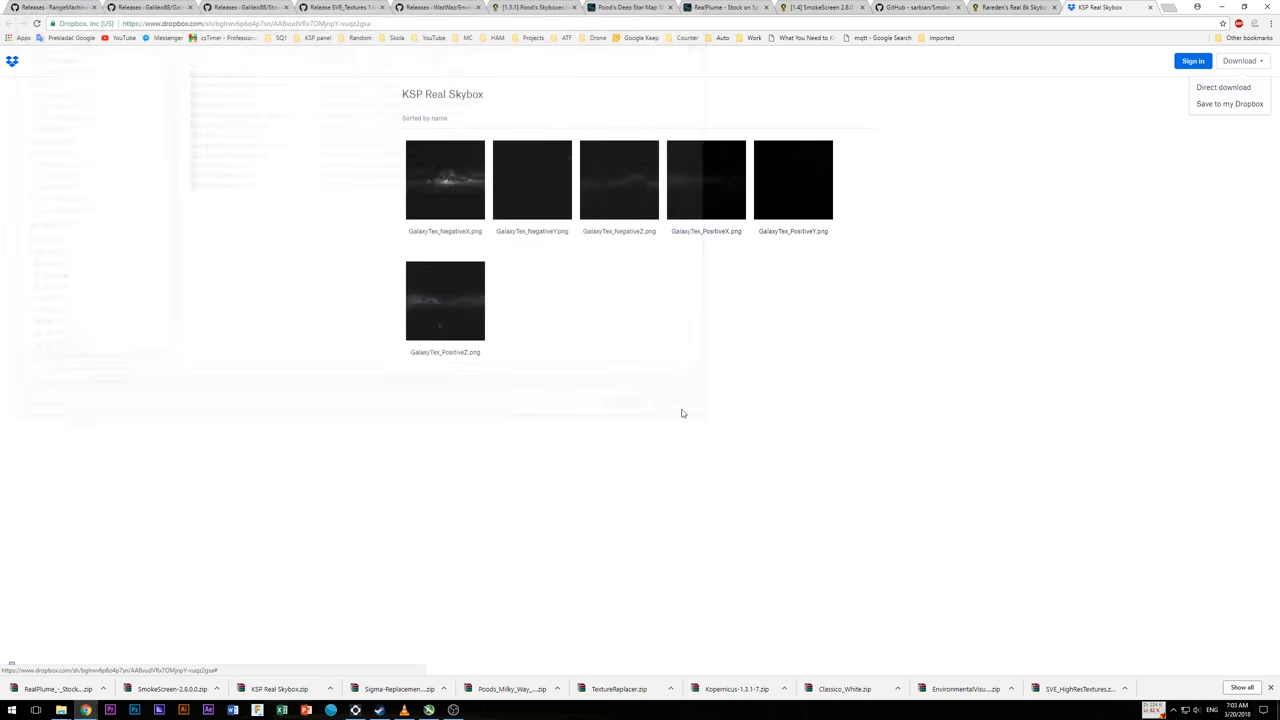
click(1015, 8)
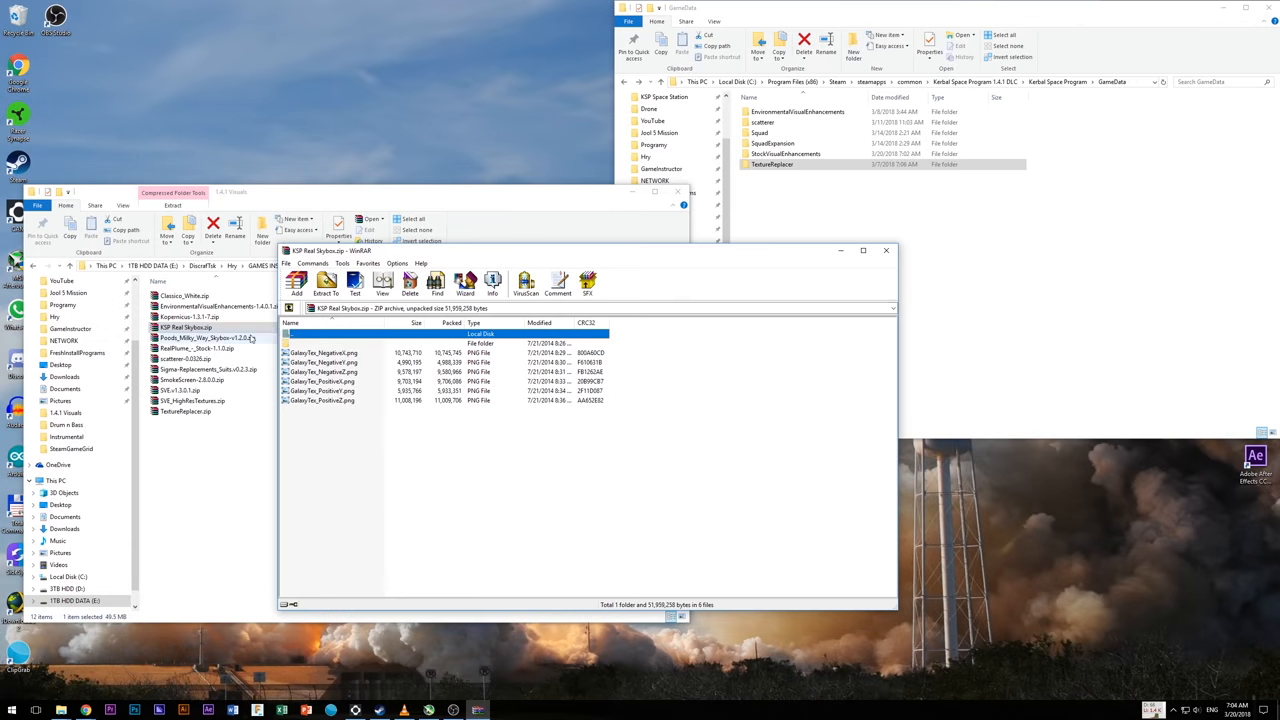
Drag the GSF folder from Classico_White.zip into GameData and close the archive
click(772, 164)
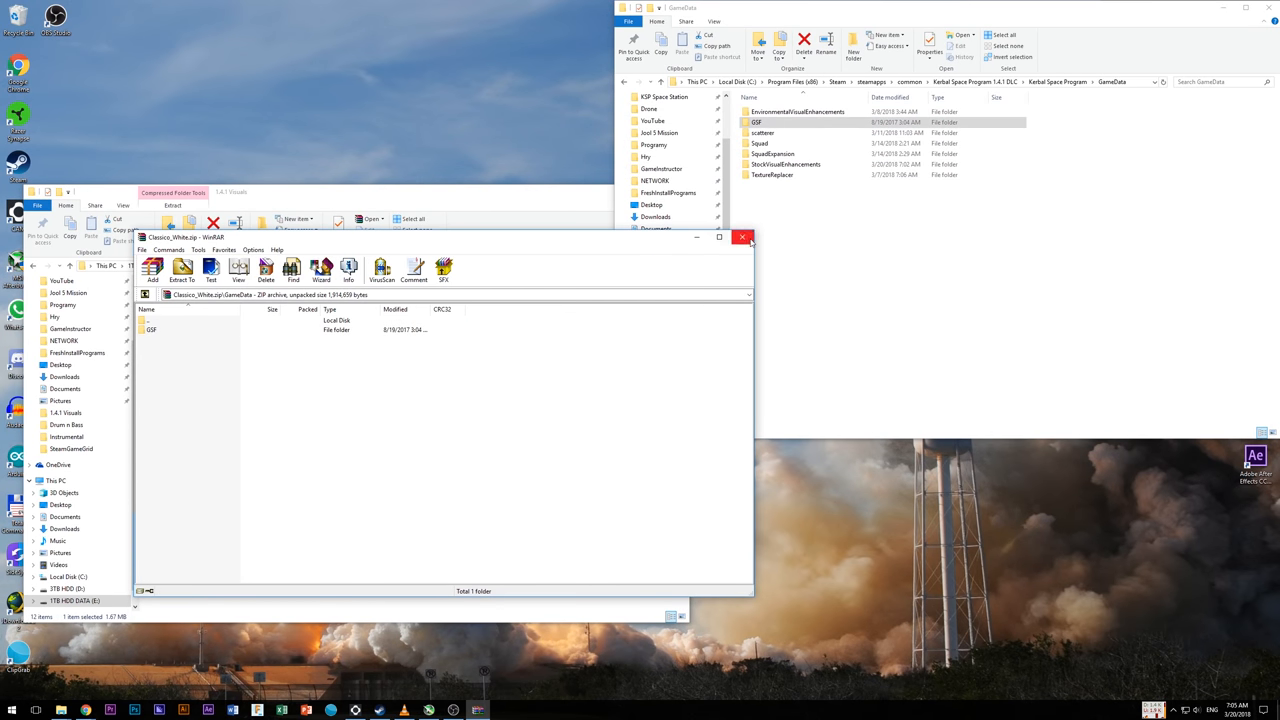
click(742, 237)
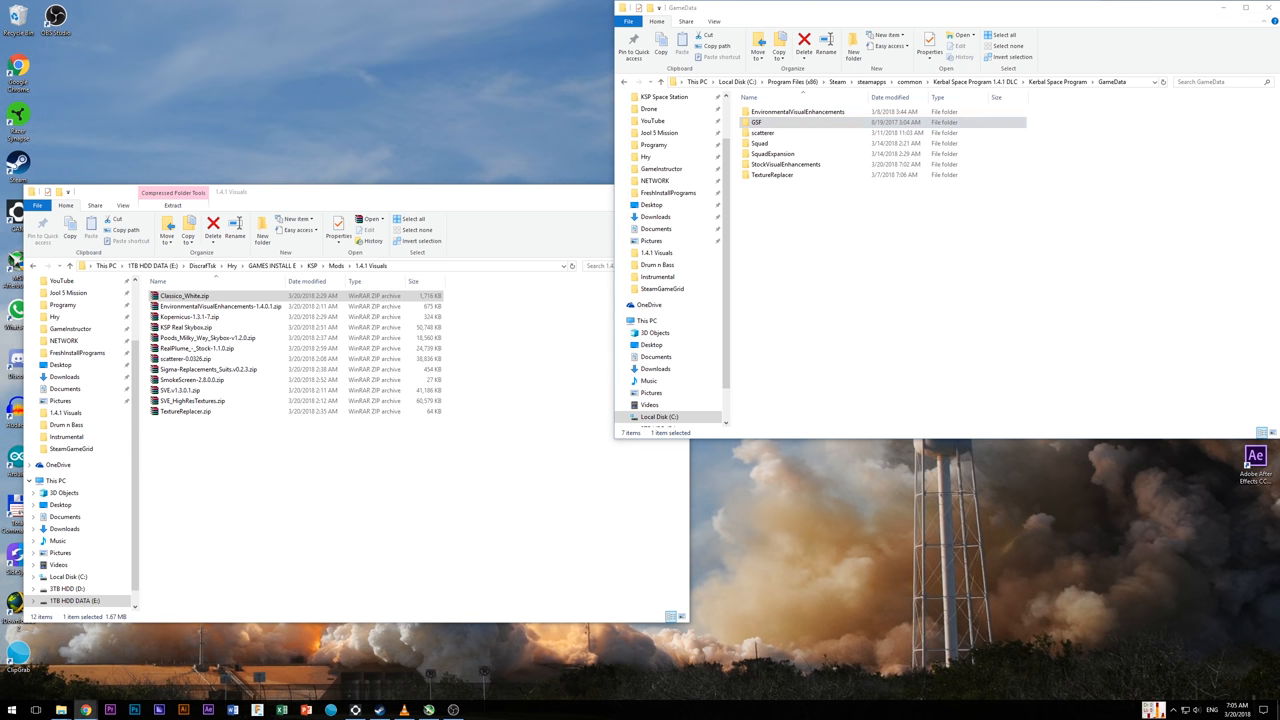
Browse into the GameData folder of Kopernicus-1.3.1-7.zip to reach Kopernicus, ModularFlightIntegrator and ModuleManager
click(190, 317)
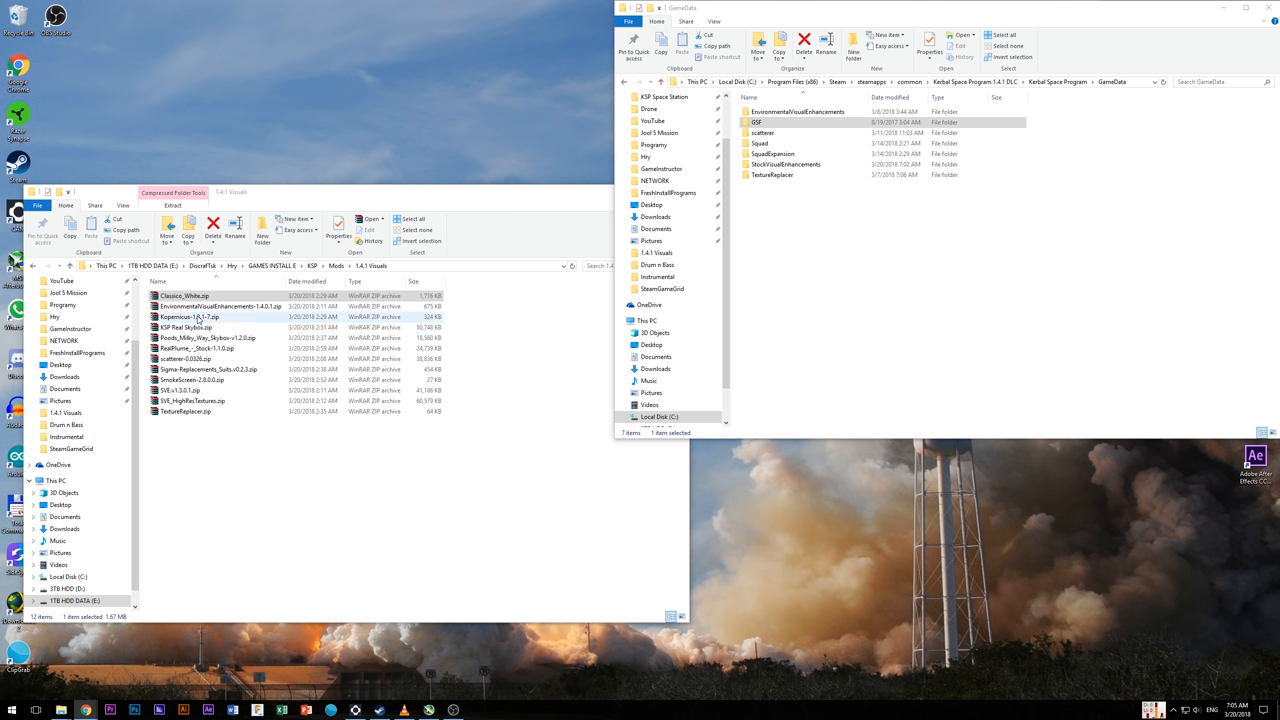
double_click(189, 317)
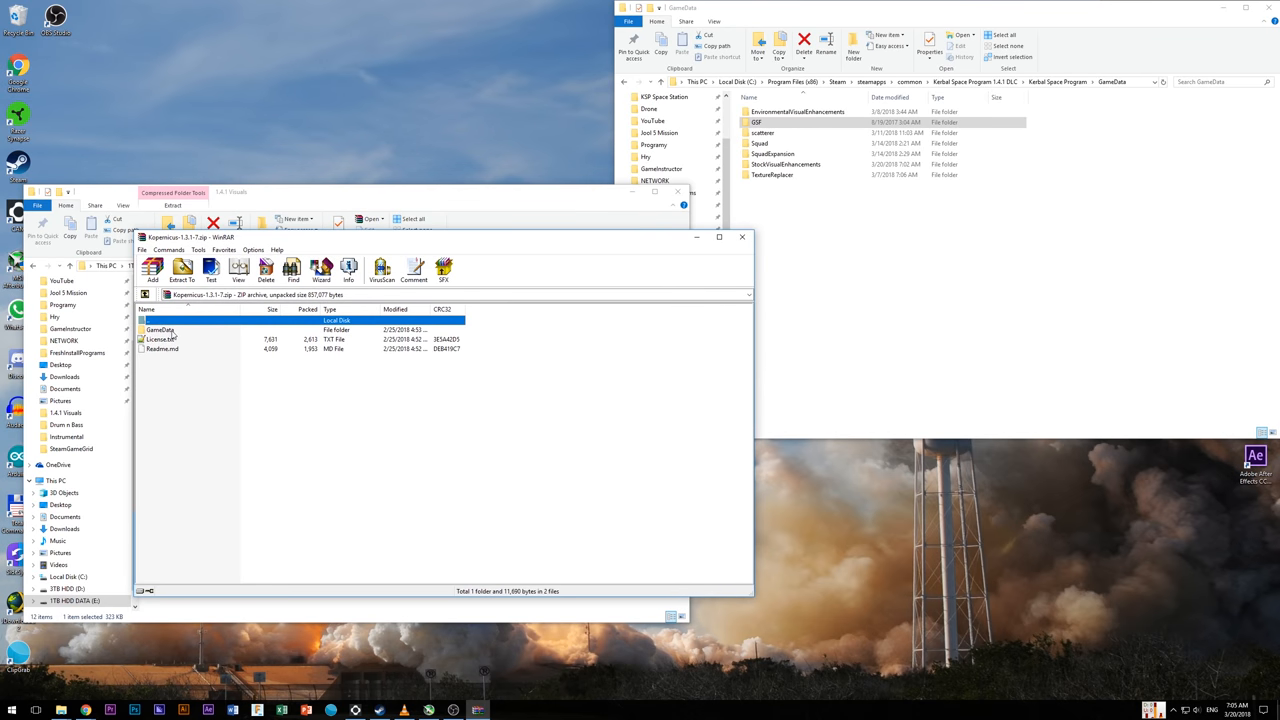
double_click(161, 330)
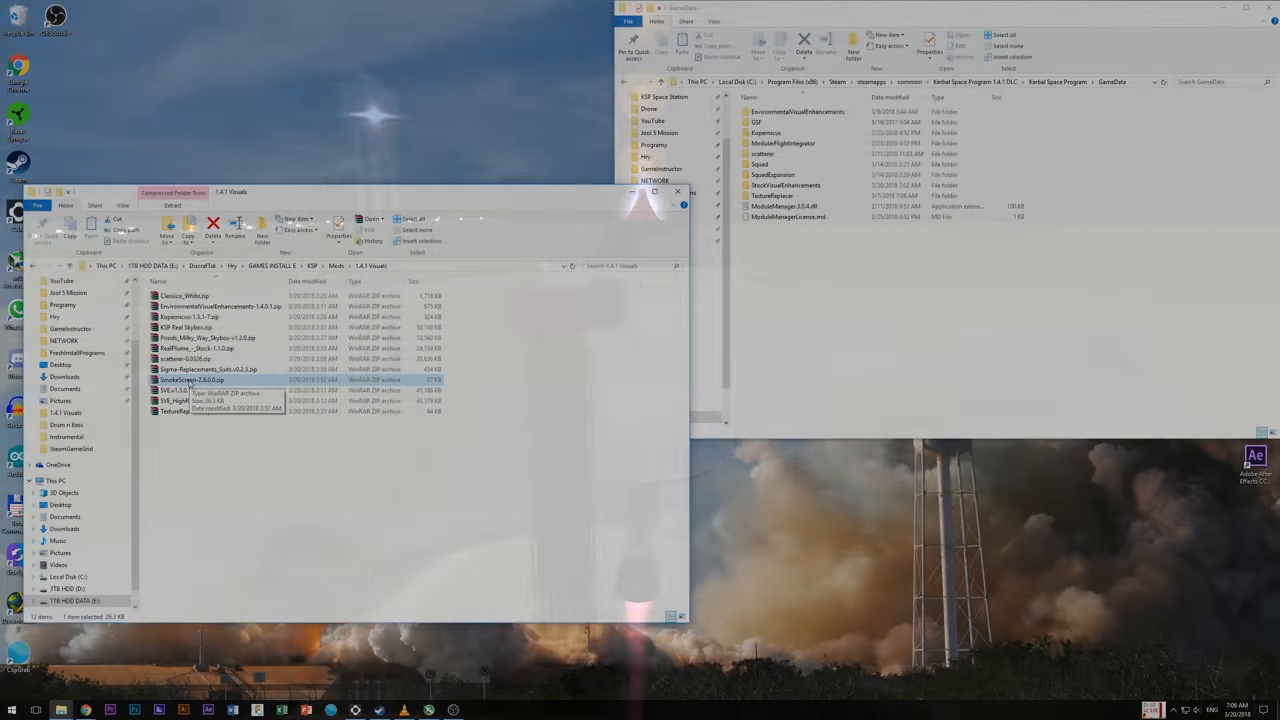
Browse into the SmokeScreen archive's GameData folder to reach the SmokeScreen folder
double_click(190, 379)
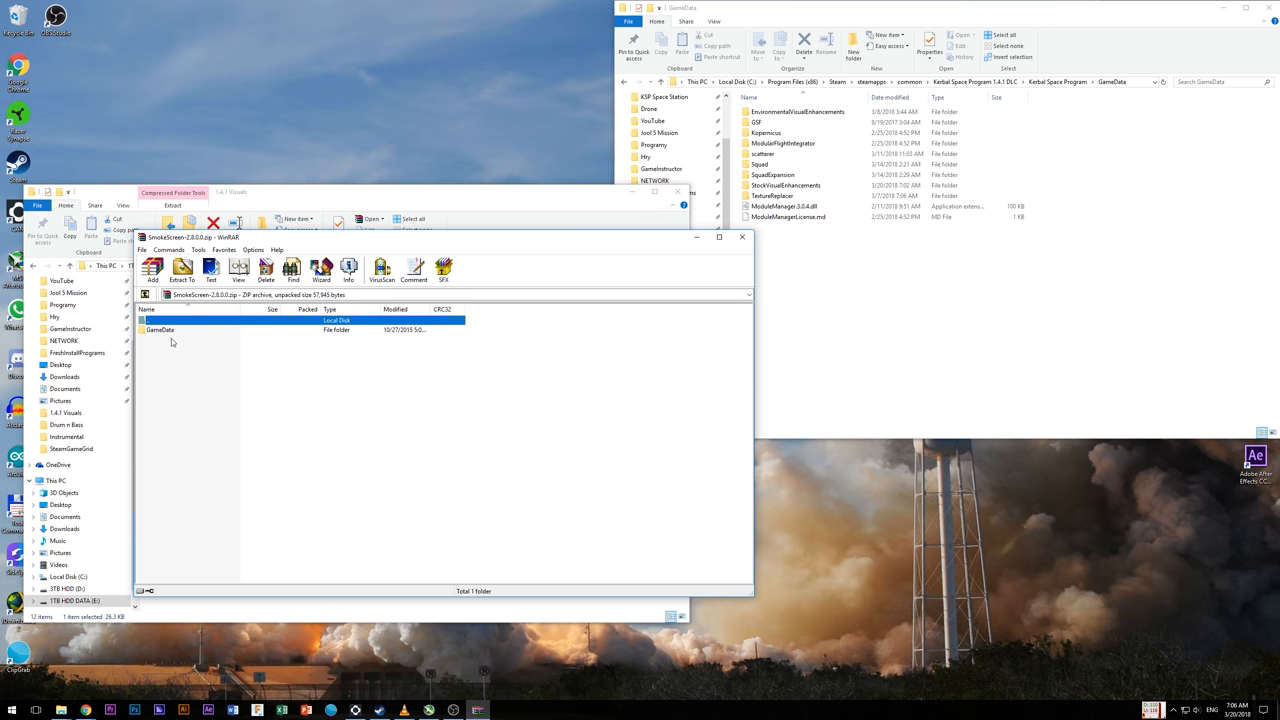
double_click(160, 329)
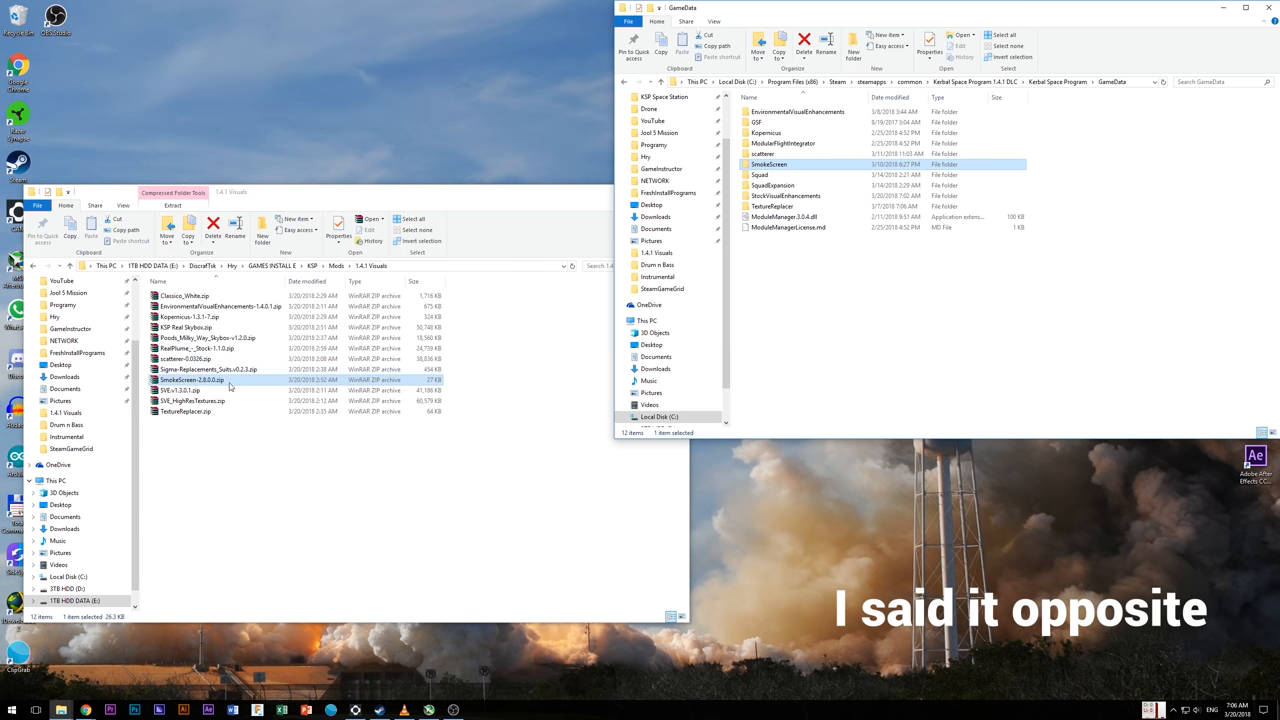
Select the RealPlume and RealPlume-Stock folders in the RealPlume archive for extraction to GameData
click(197, 348)
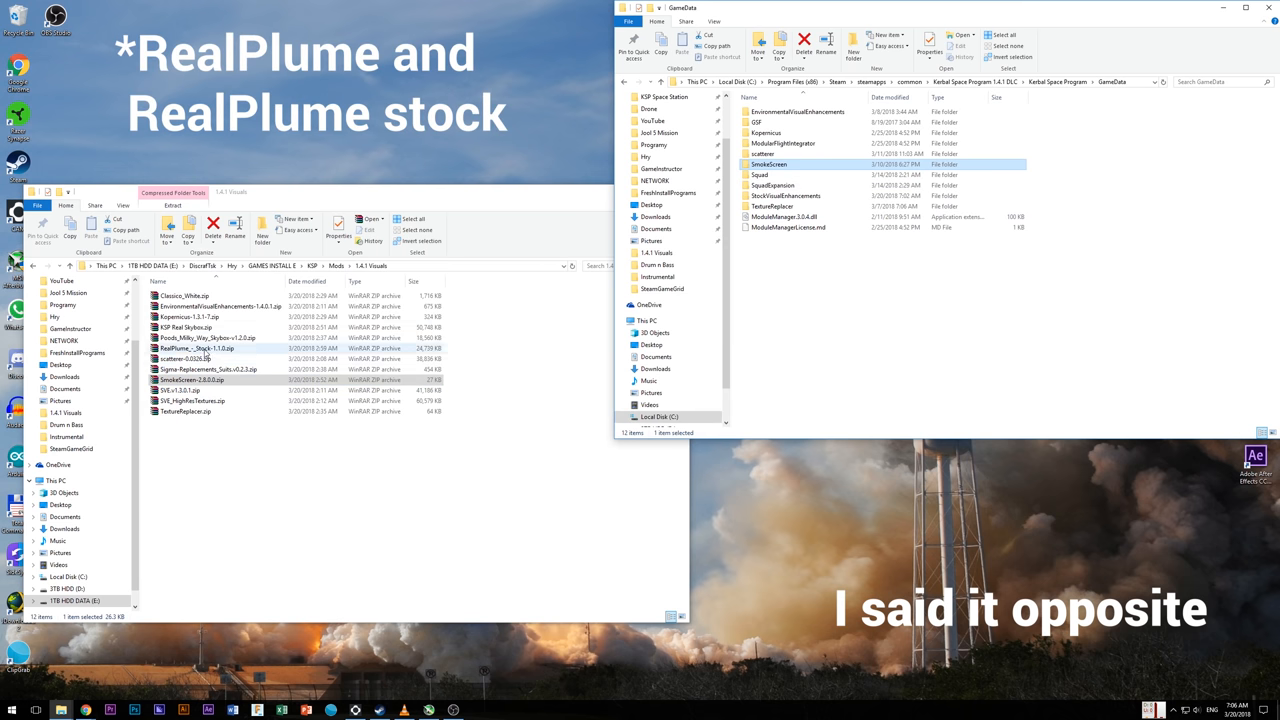
double_click(197, 348)
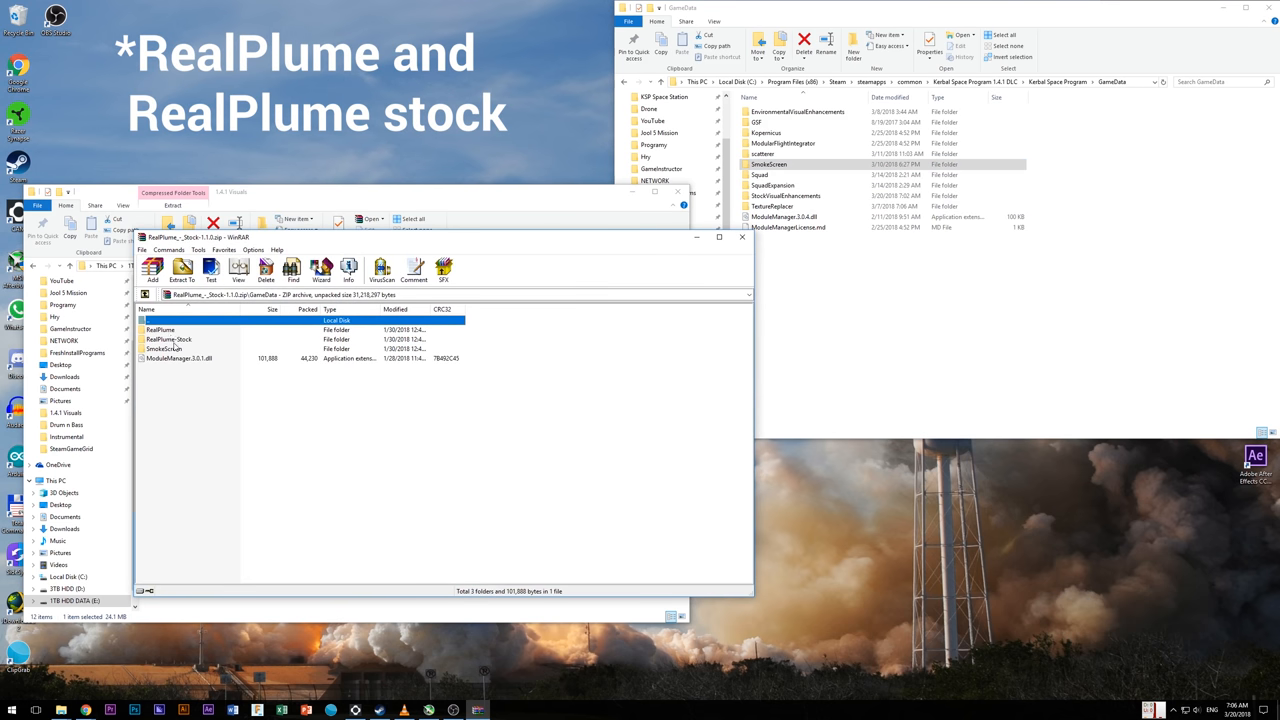
click(178, 358)
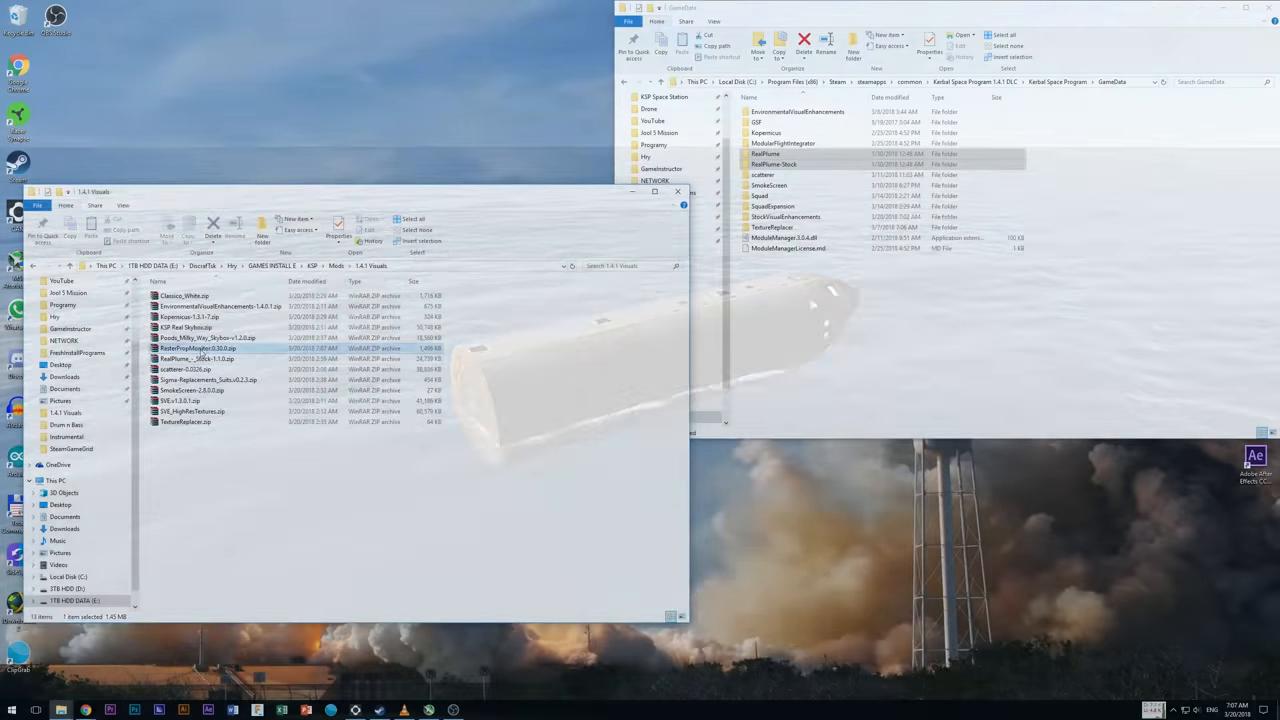
double_click(197, 348)
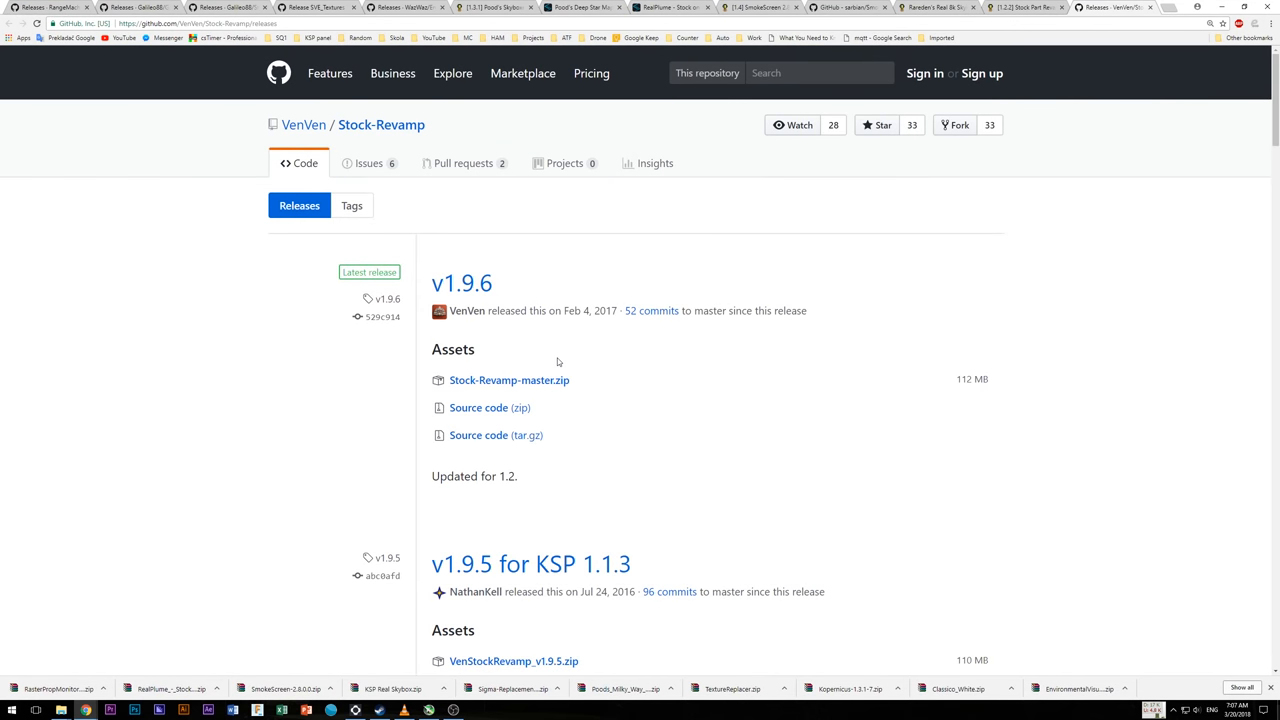
mouse_move(490, 329)
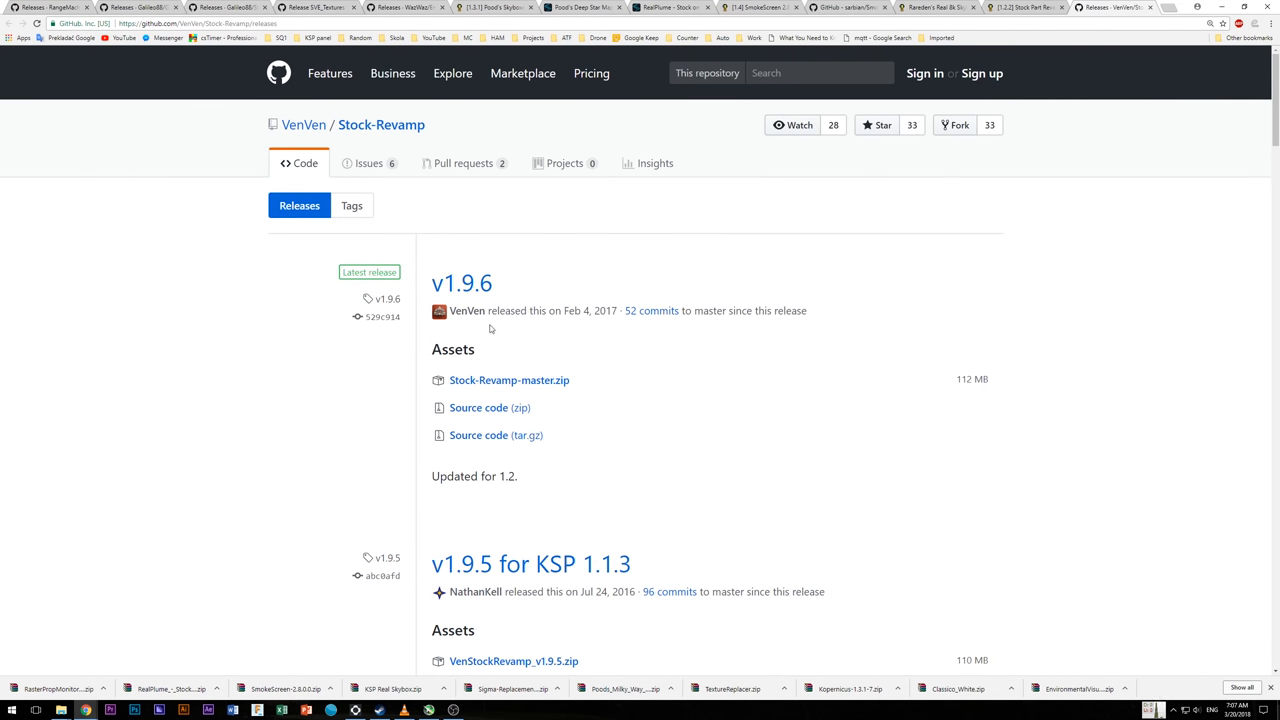
mouse_move(573, 389)
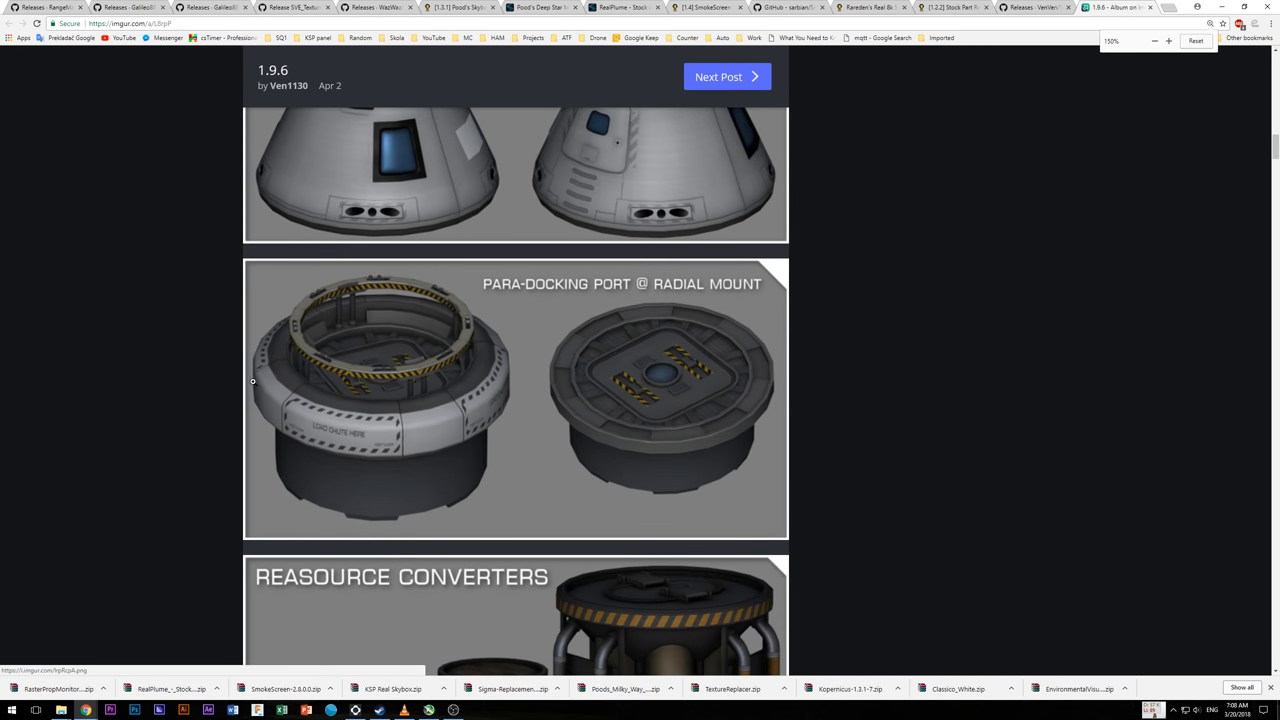
Scroll through the Stock Revamp v1.9.6 Imgur album of revamped part previews
scroll(down, 3)
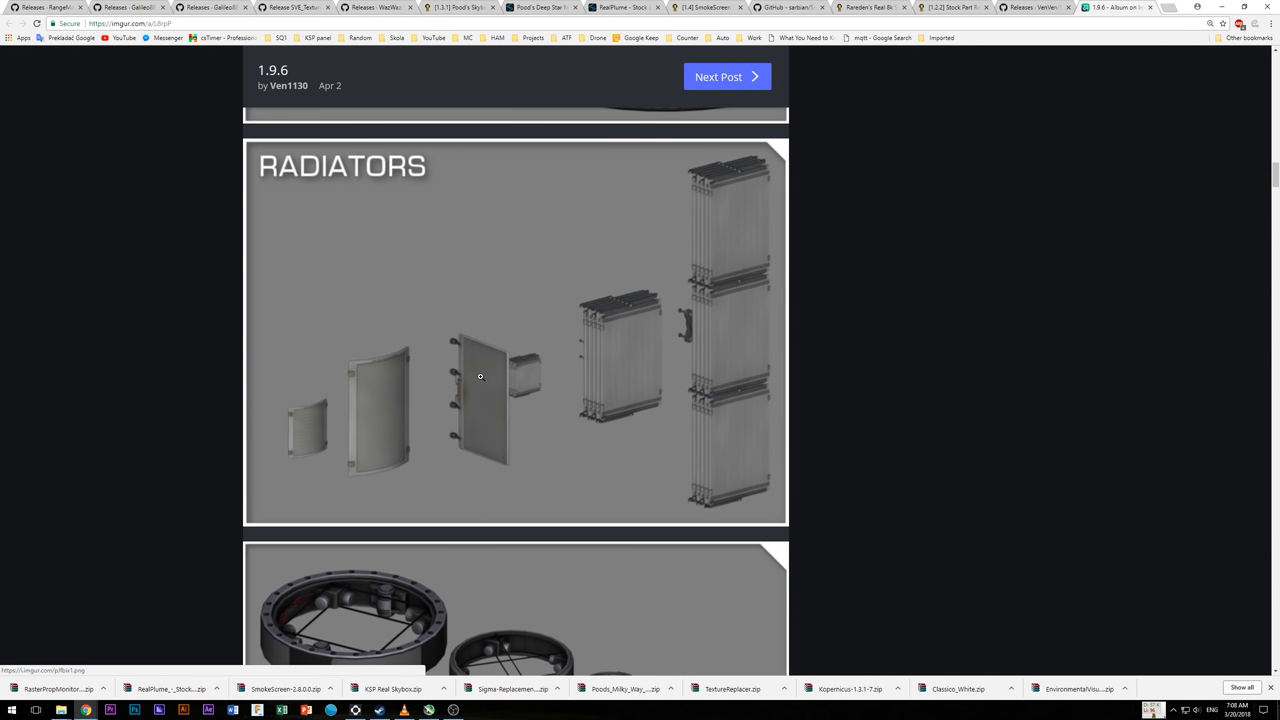
scroll(down, 3)
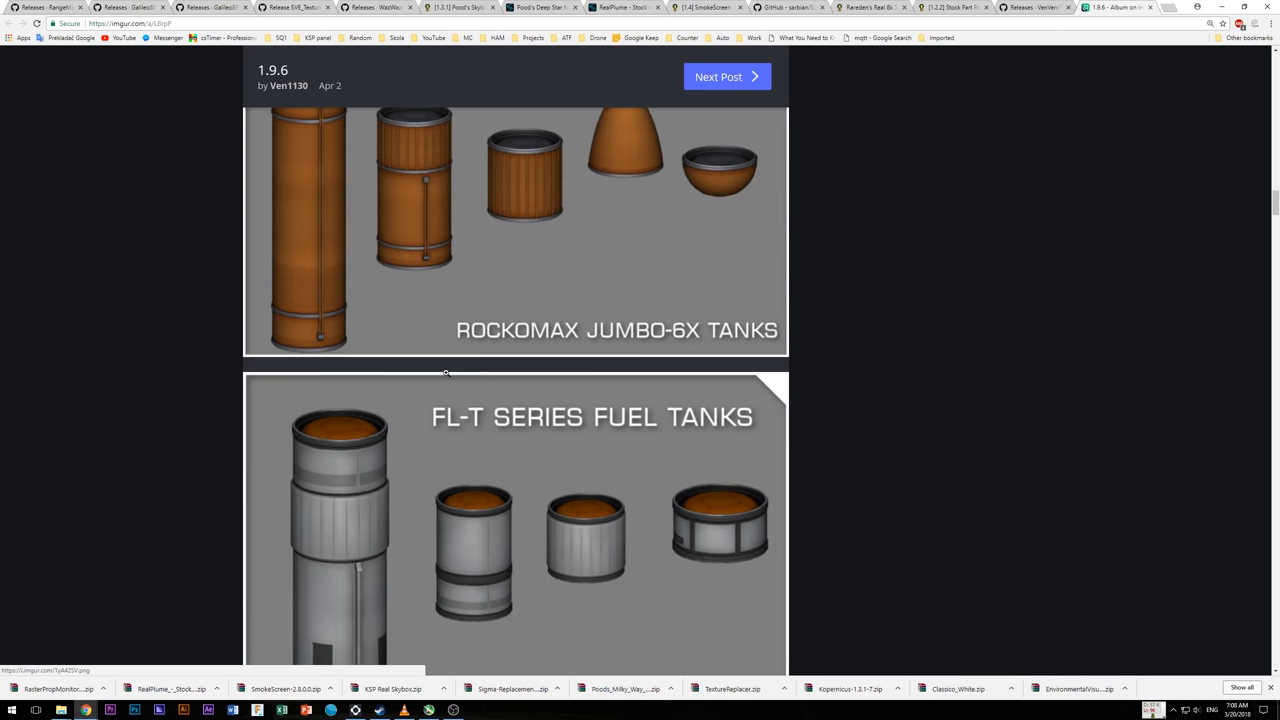
scroll(down, 3)
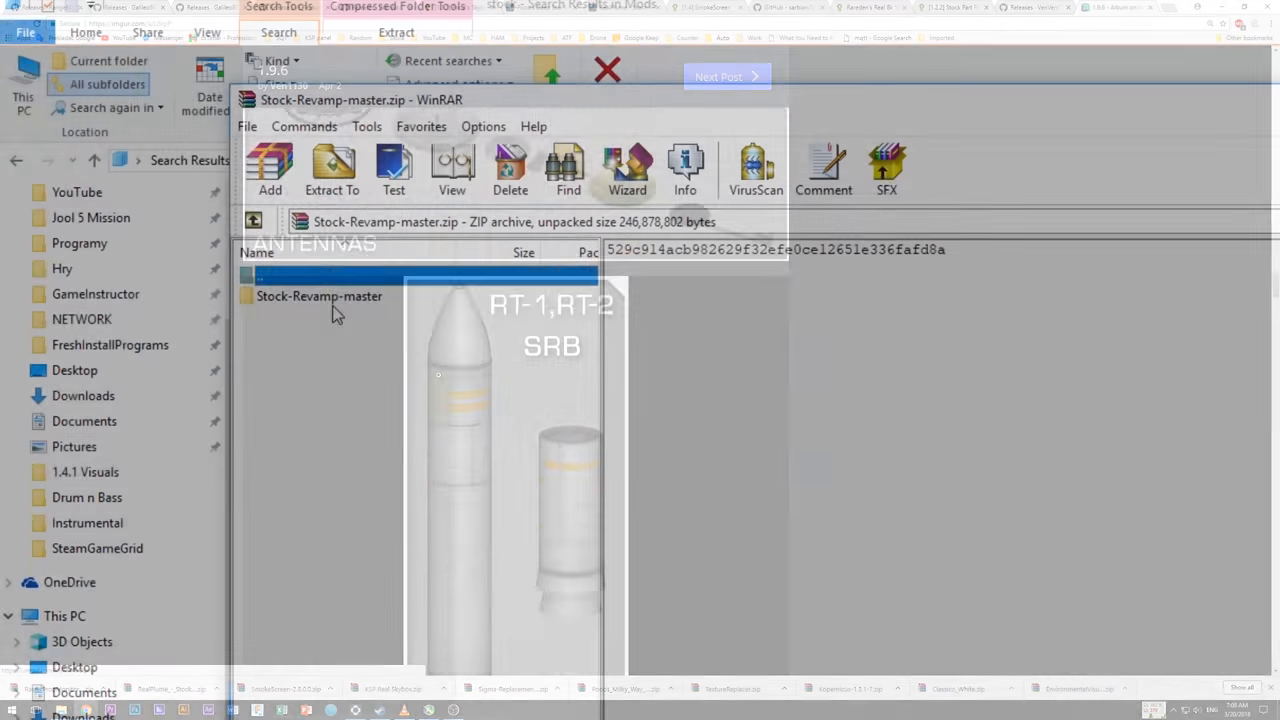
Browse into Stock-Revamp-master/GameData to reach VenStockRevamp and ModuleManager.2.7.2.dll
double_click(319, 296)
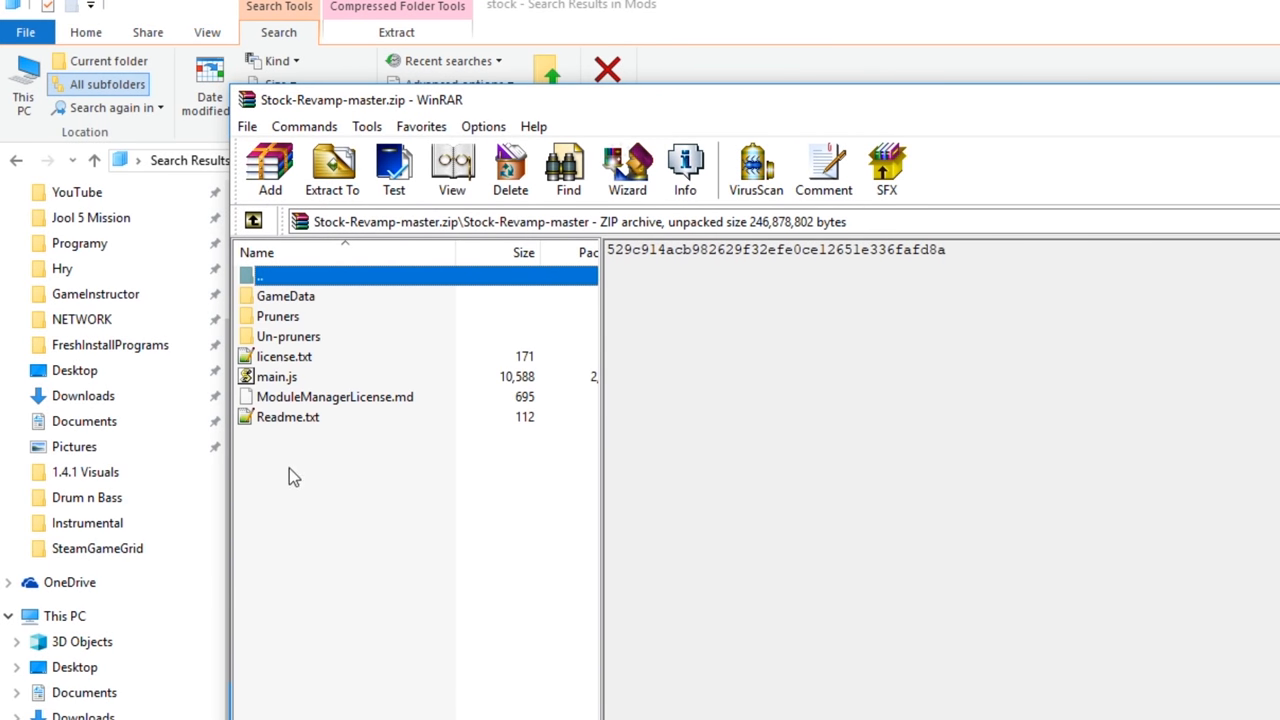
double_click(285, 295)
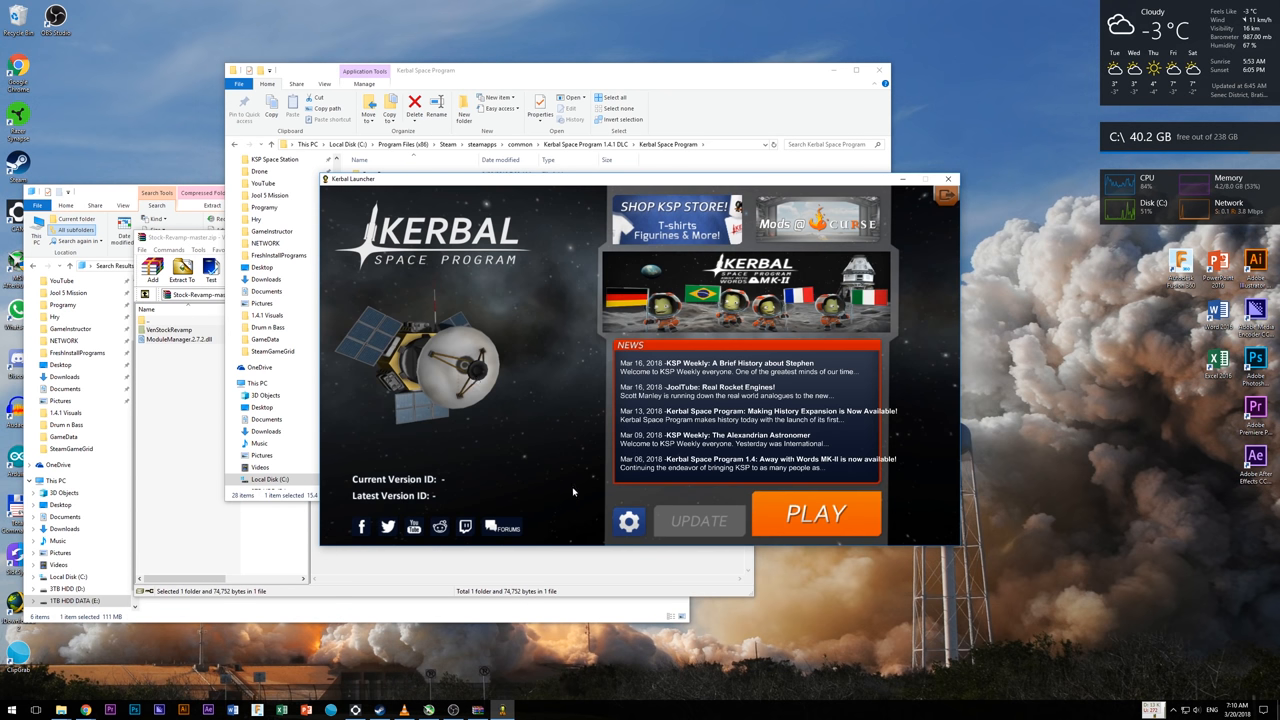
Review the Kerbal Launcher graphics settings and accept them unchanged
click(629, 521)
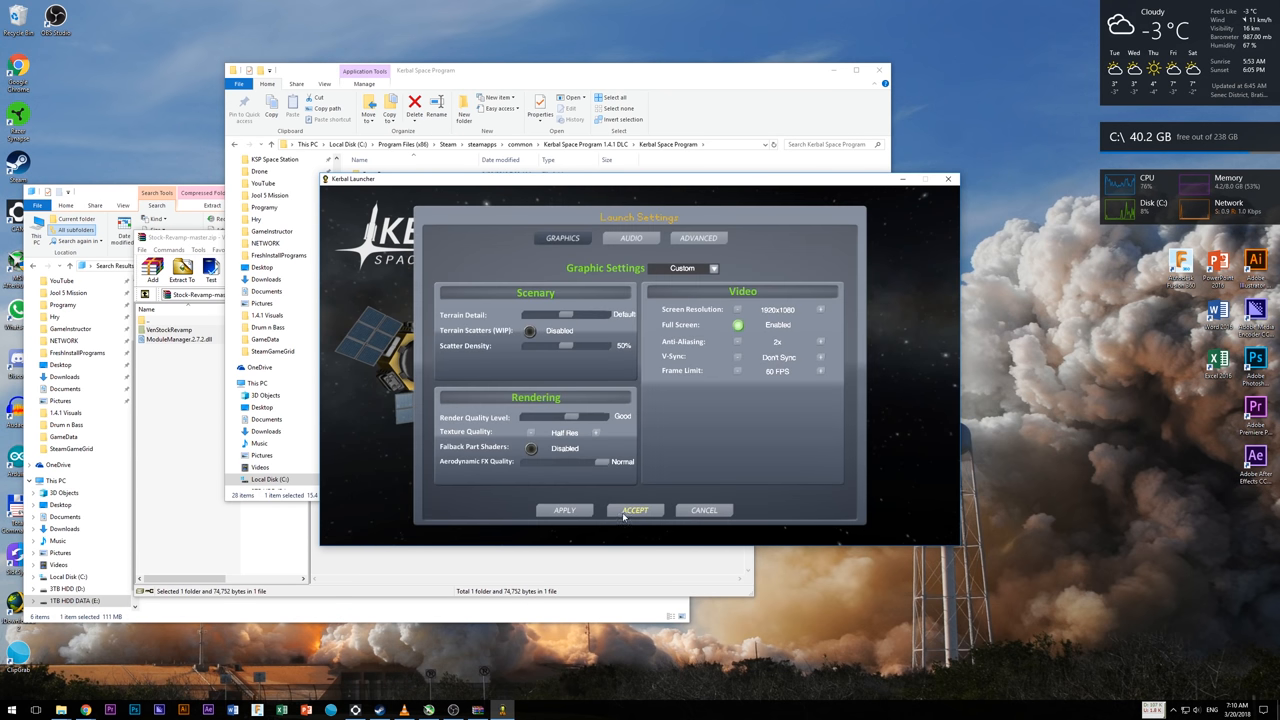
click(683, 268)
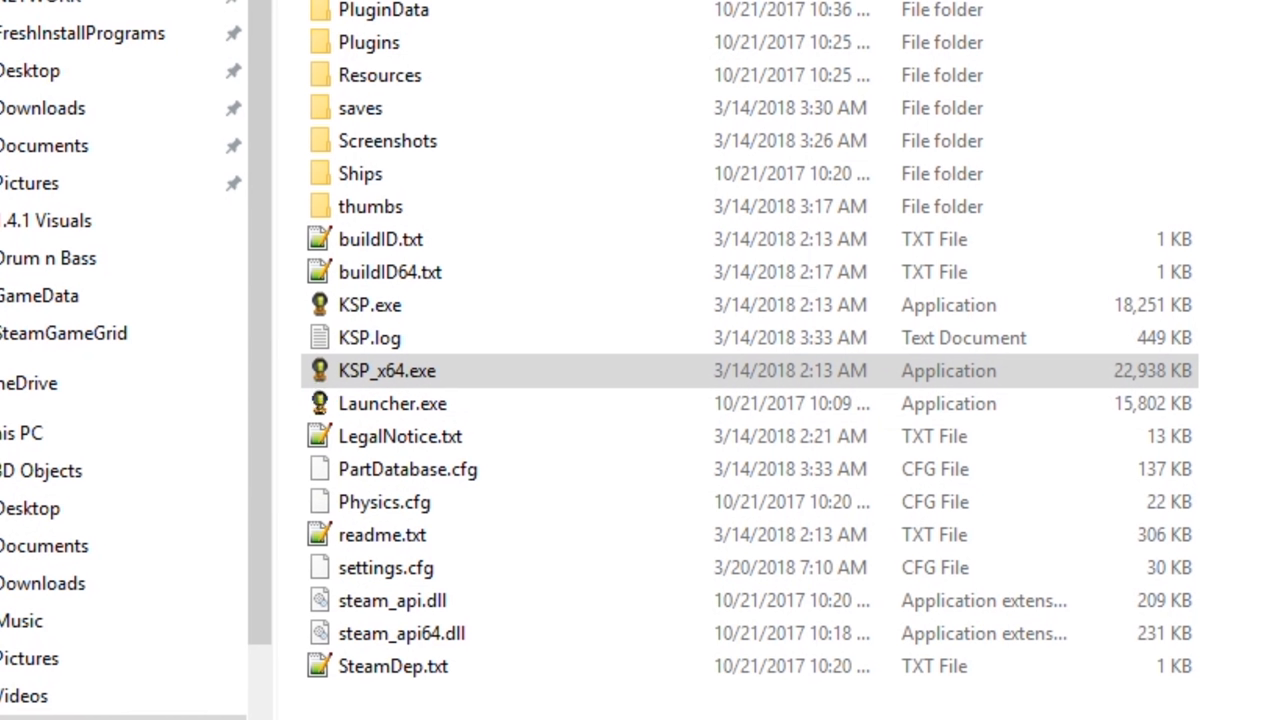
mouse_move(1000, 50)
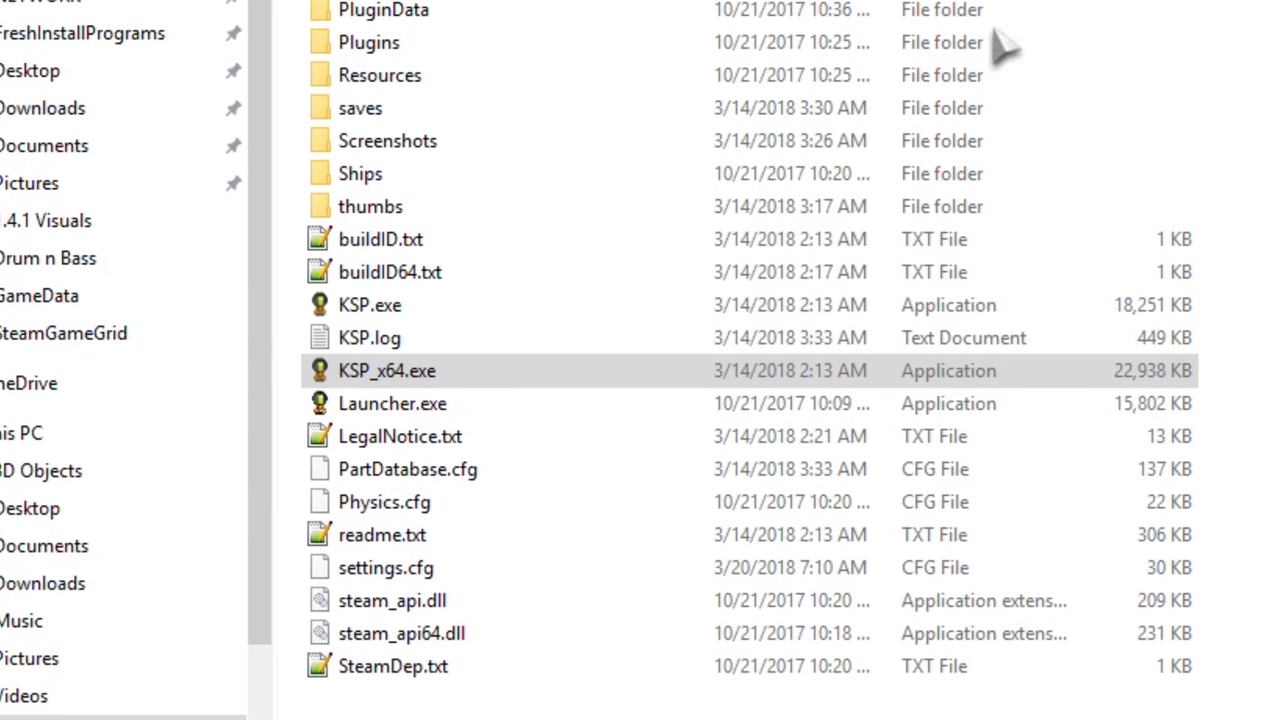
Launch KSP_x64.exe, resume a saved game and load it into the Vehicle Assembly Building
double_click(387, 370)
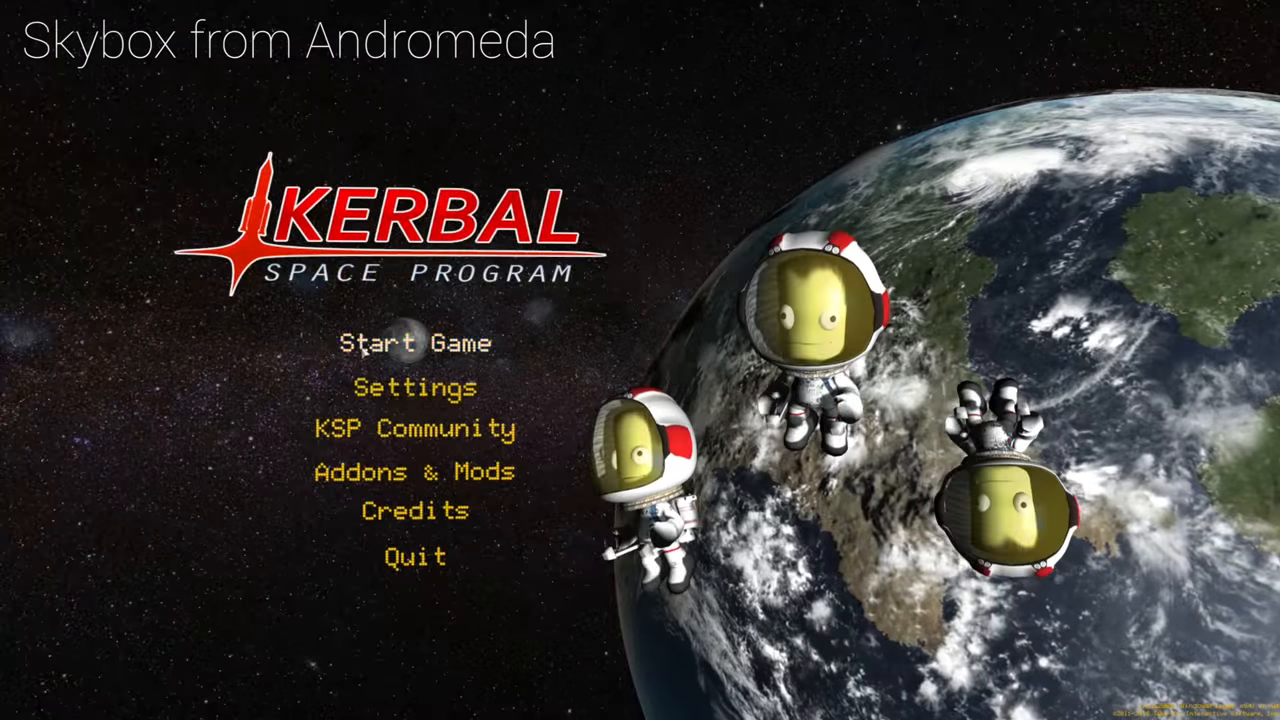
click(414, 343)
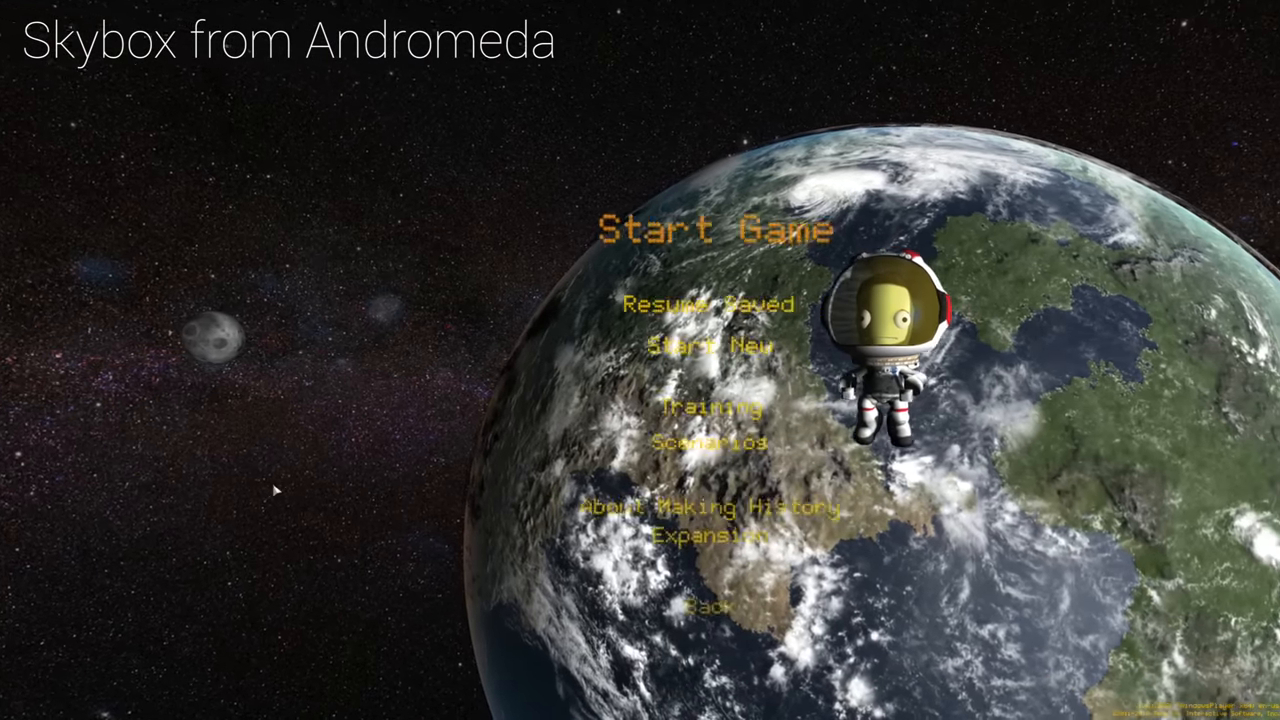
click(710, 607)
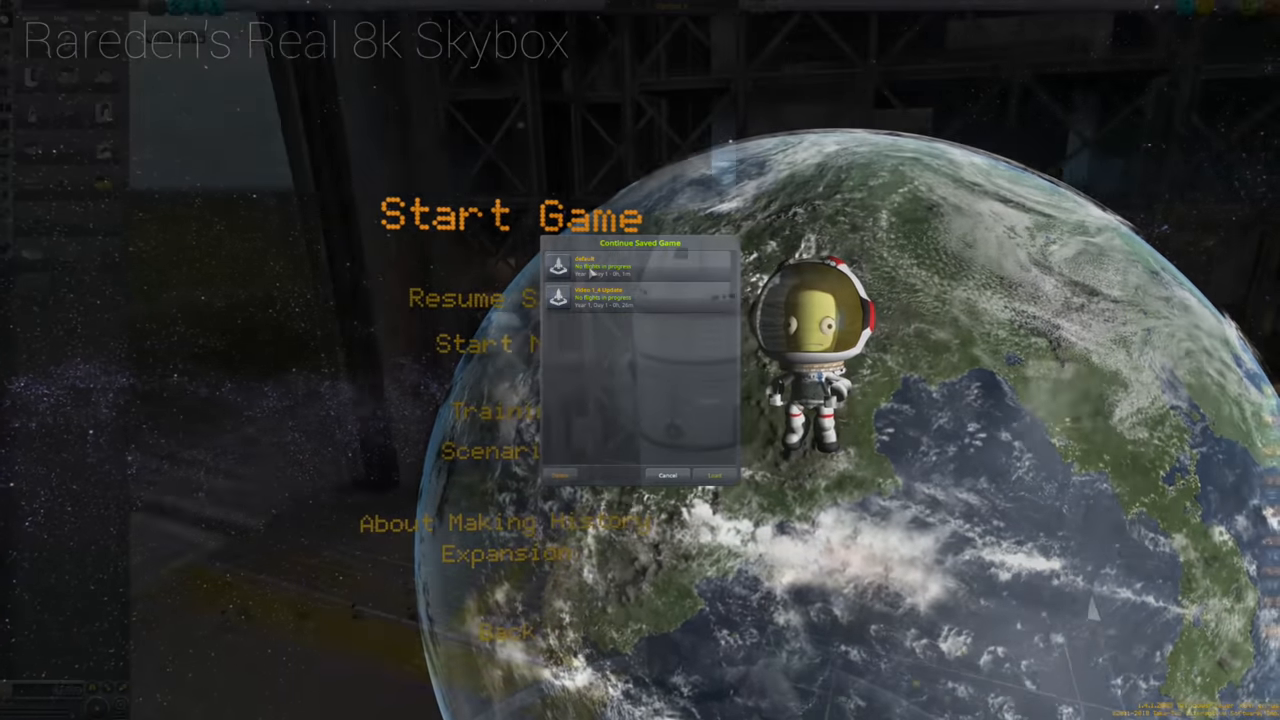
click(714, 474)
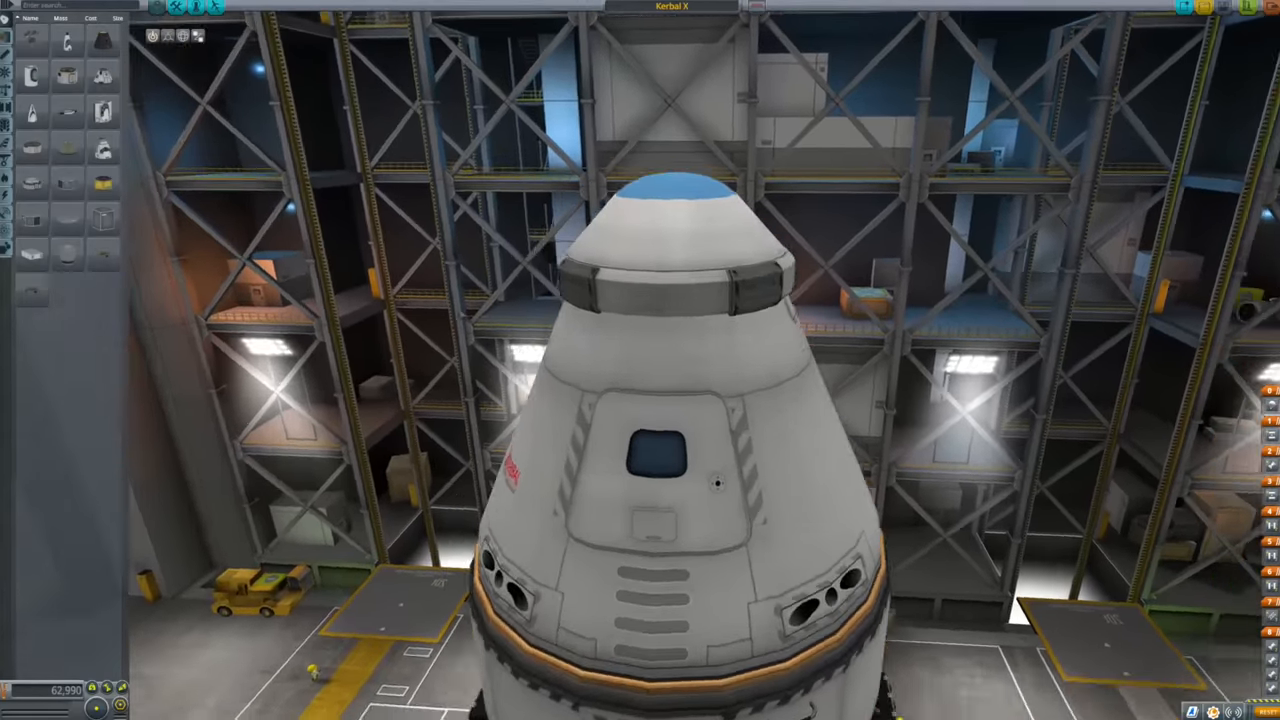